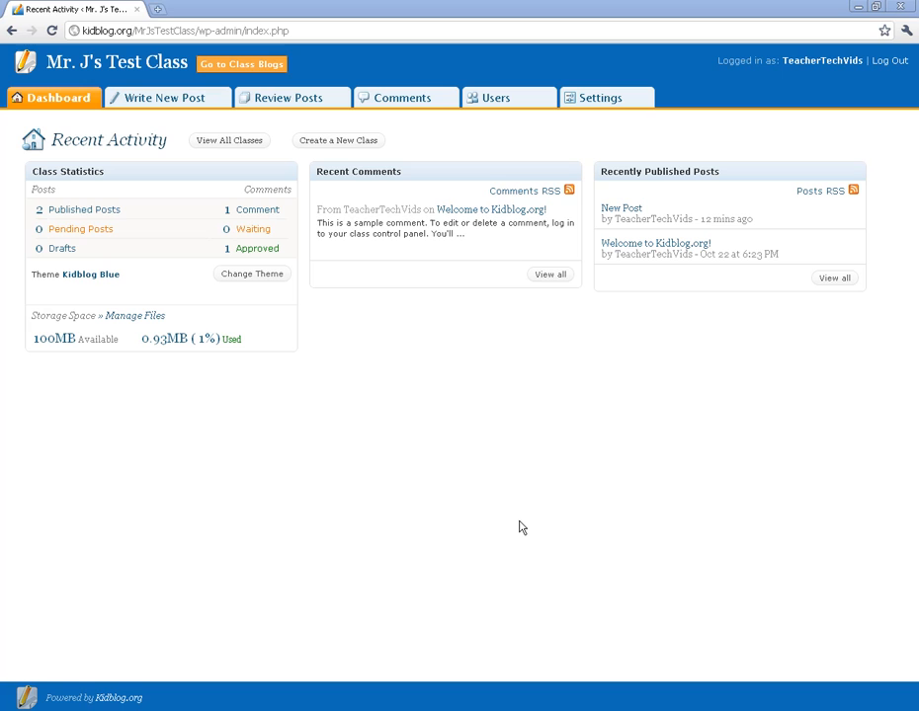
mouse_move(522, 518)
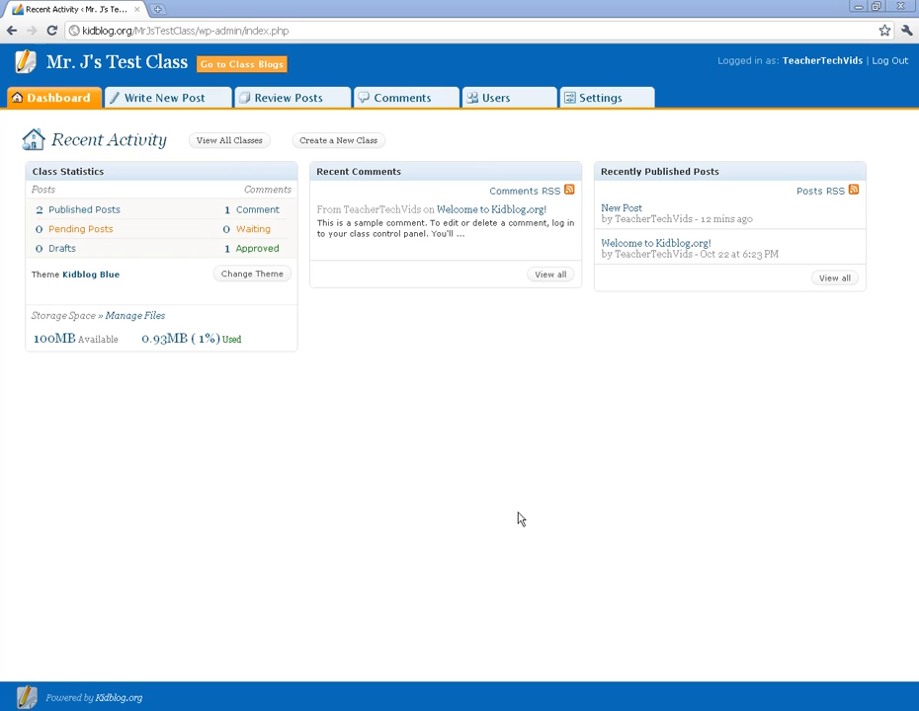
mouse_move(565, 178)
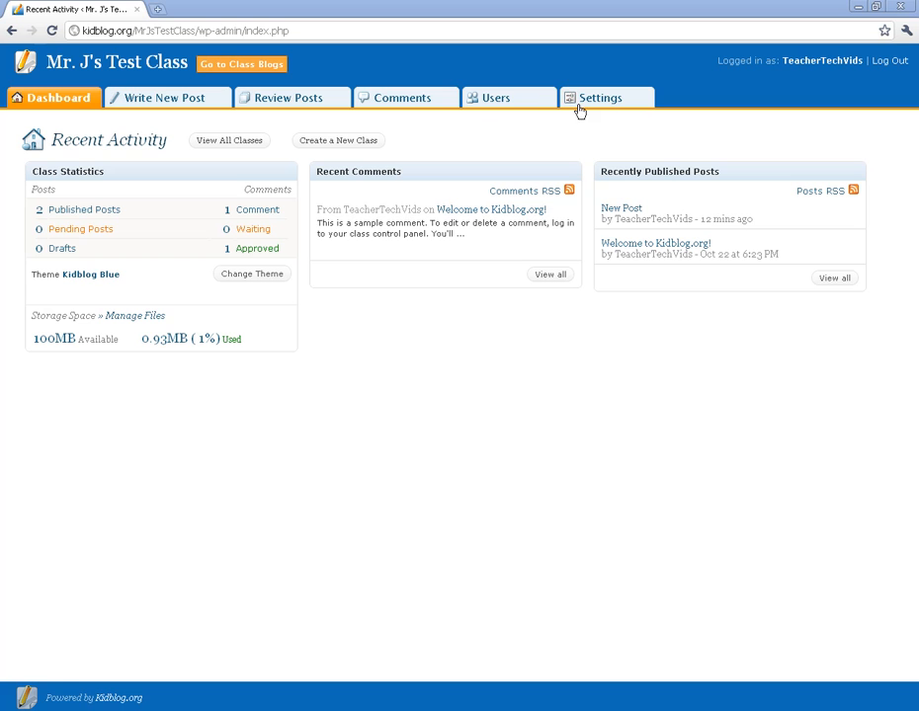
Review the class Settings page down through Privacy Settings and User Permissions, then return to the top.
click(600, 97)
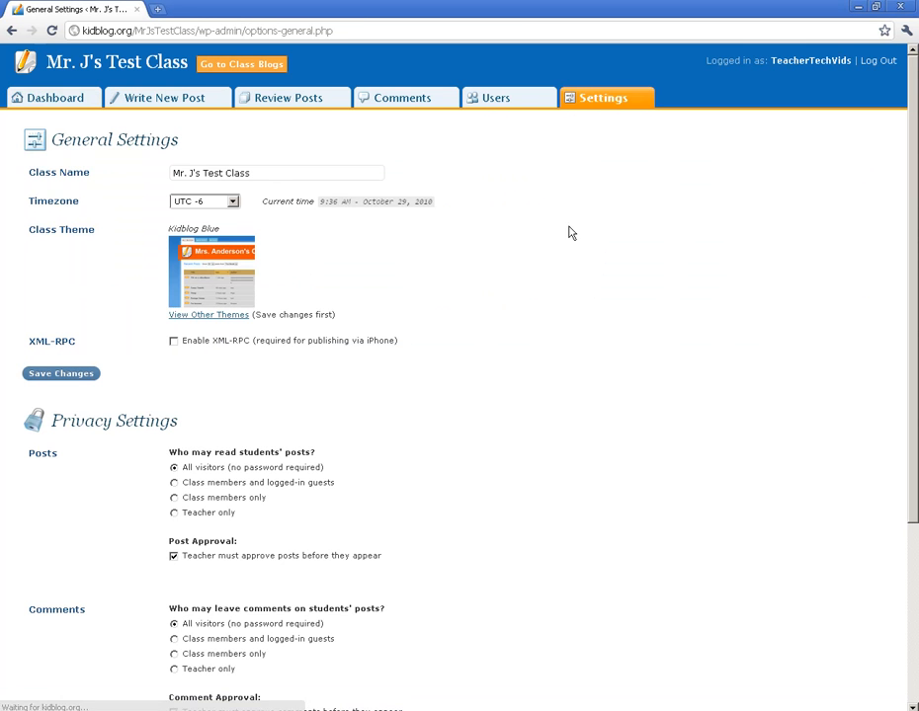
scroll(down, 3)
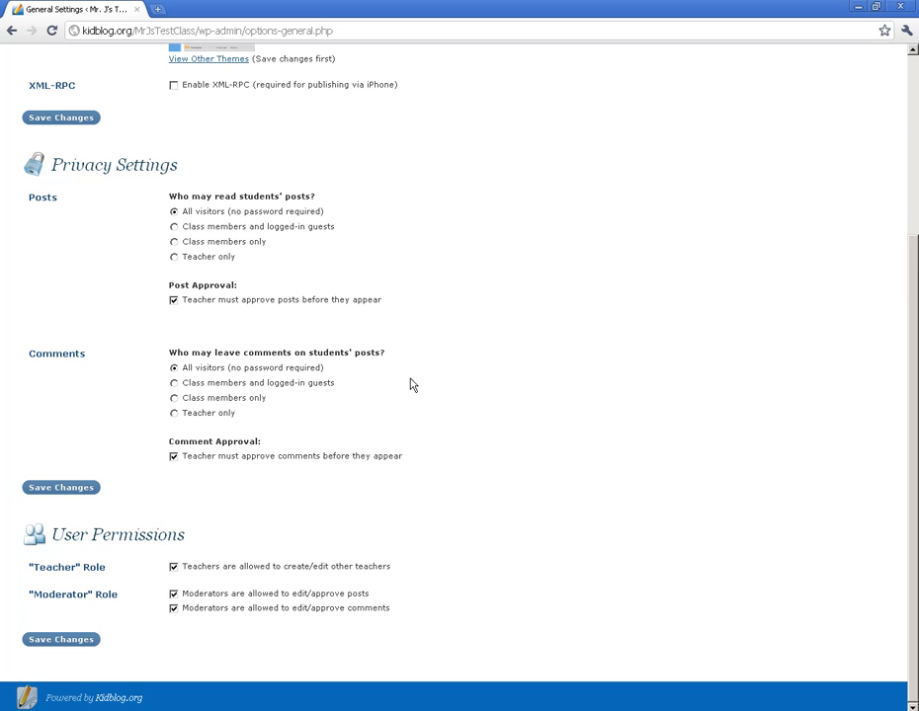
mouse_move(63, 553)
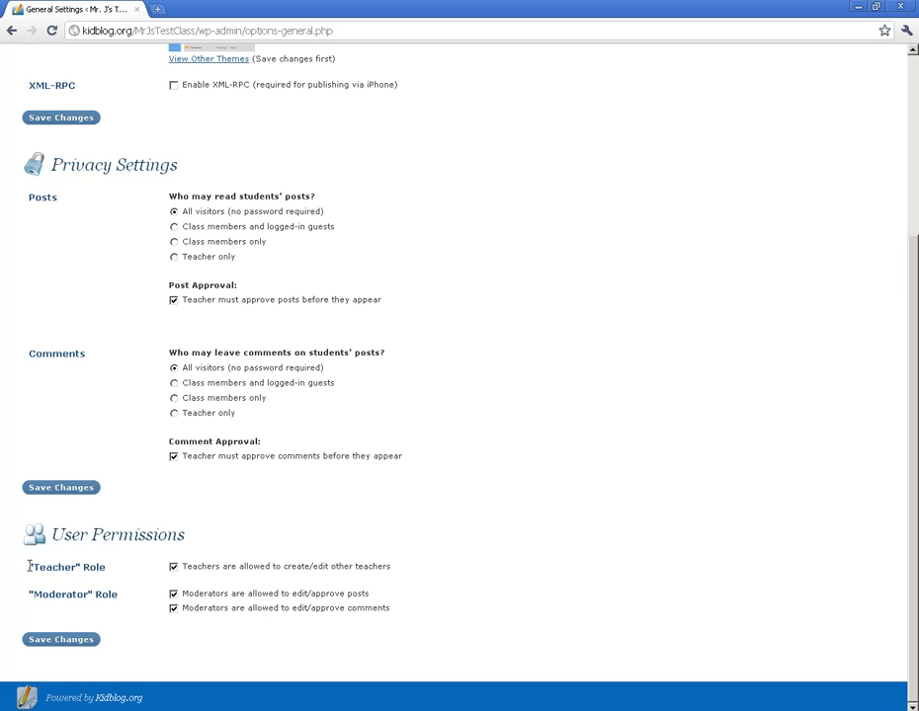
mouse_move(160, 581)
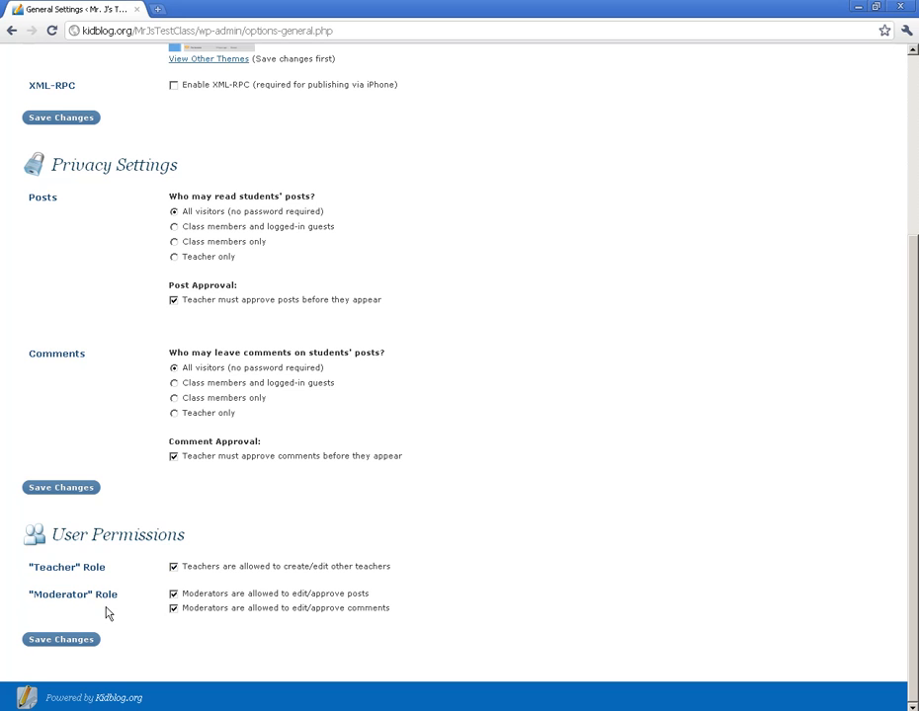
mouse_move(229, 612)
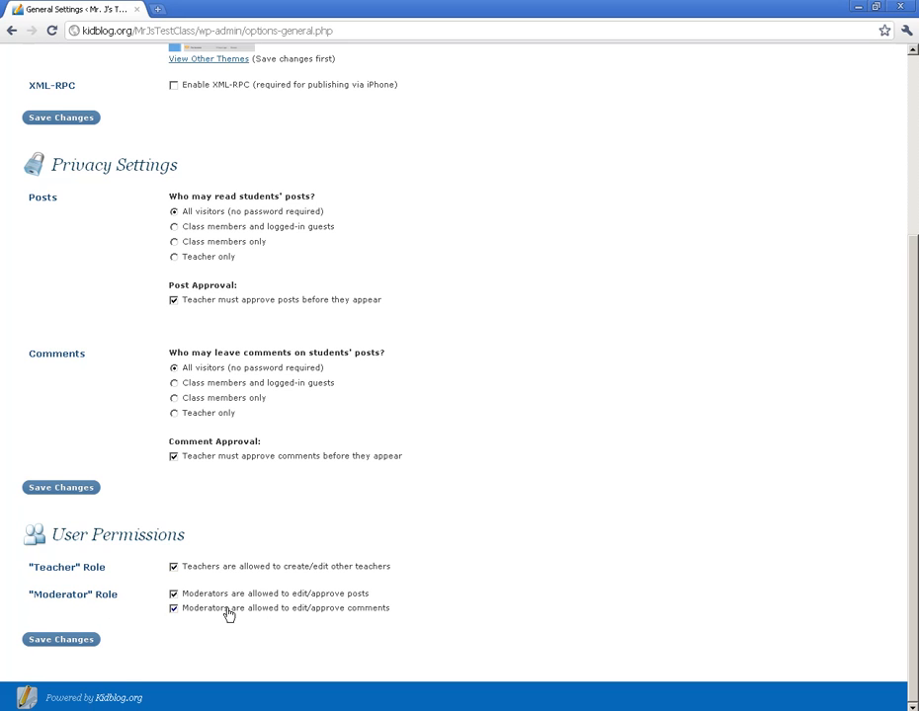
mouse_move(249, 601)
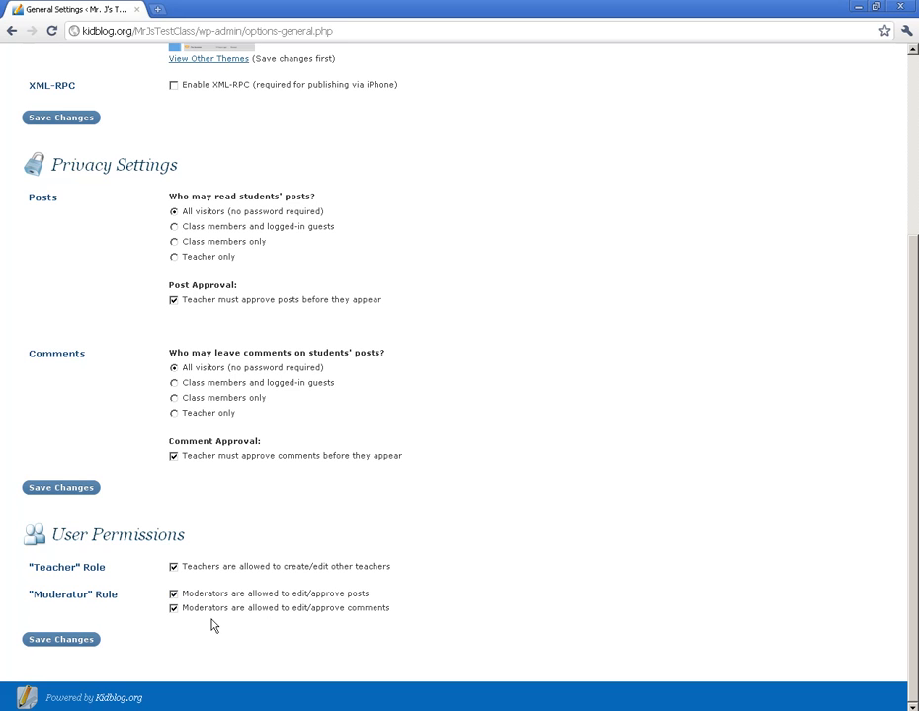
mouse_move(478, 597)
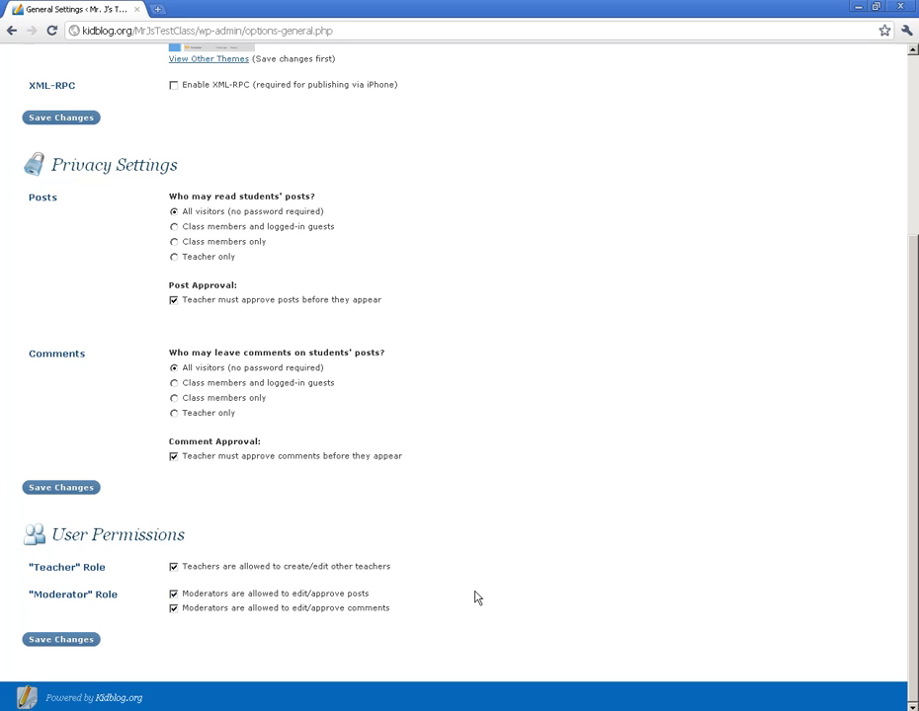
mouse_move(488, 583)
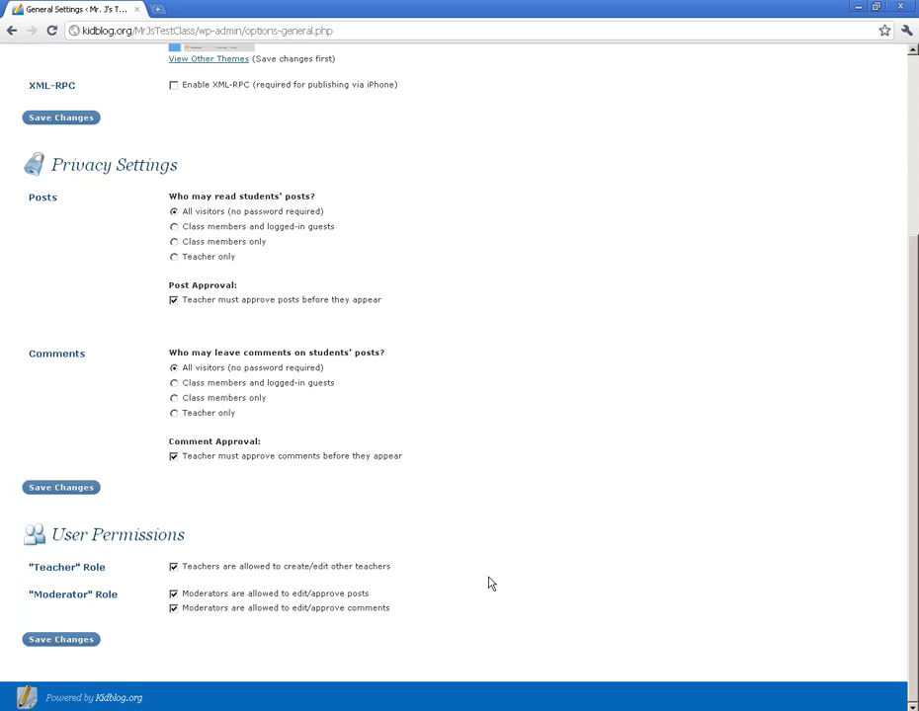
mouse_move(506, 577)
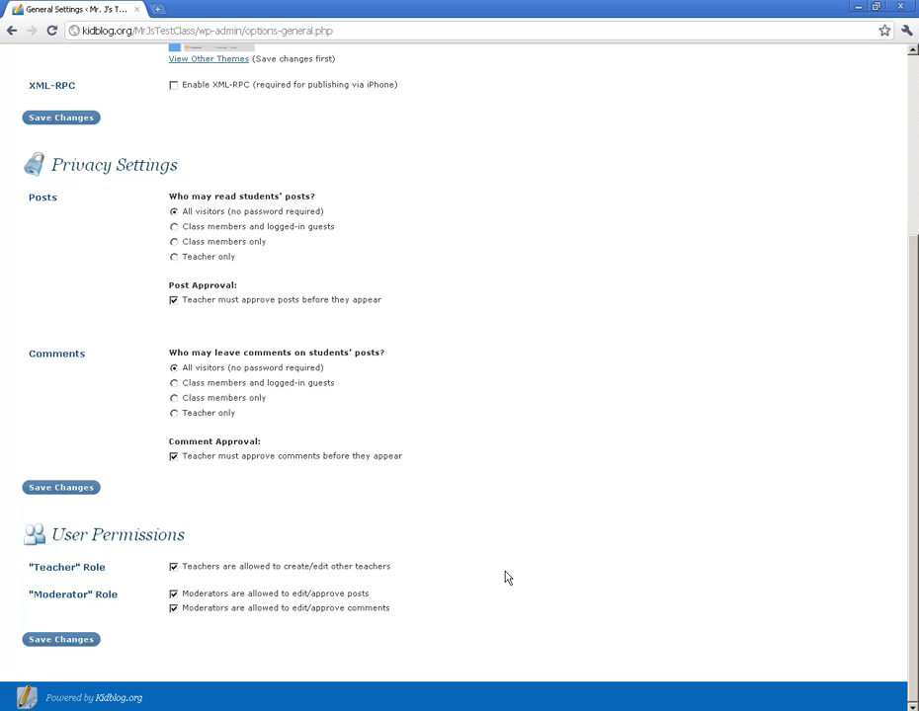
scroll(up, 3)
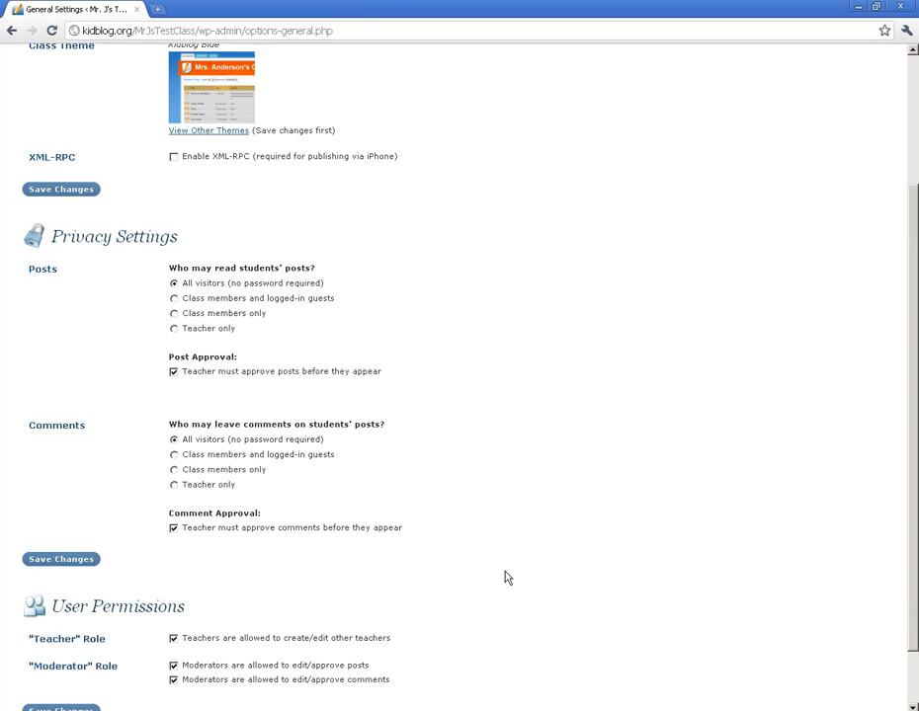
scroll(up, 3)
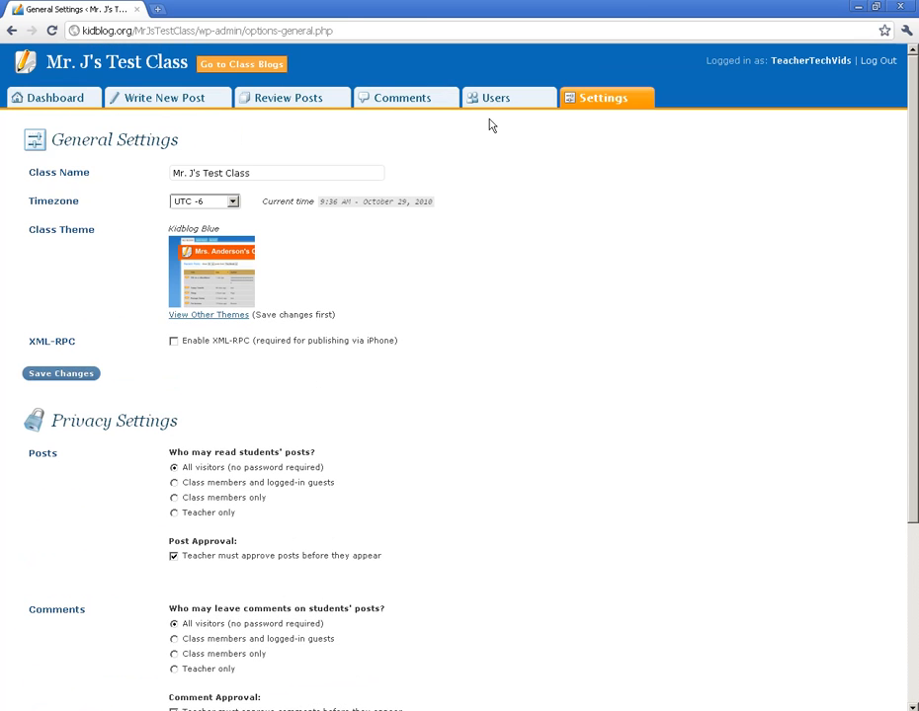
Show the Users list for Mr. J's Test Class and tick then untick BillyBob.
click(496, 96)
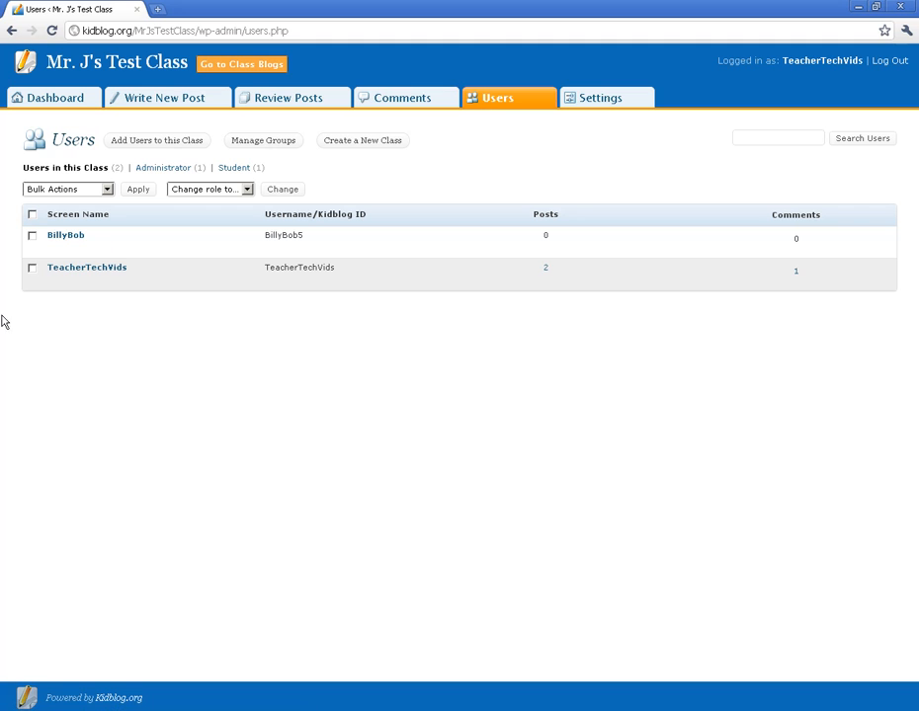
click(209, 190)
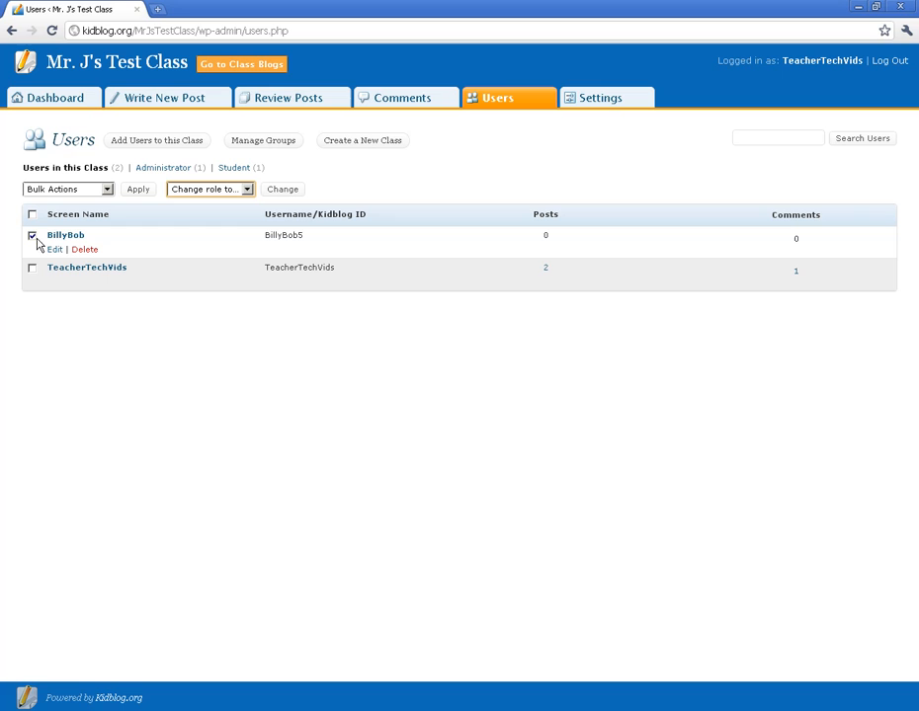
click(32, 235)
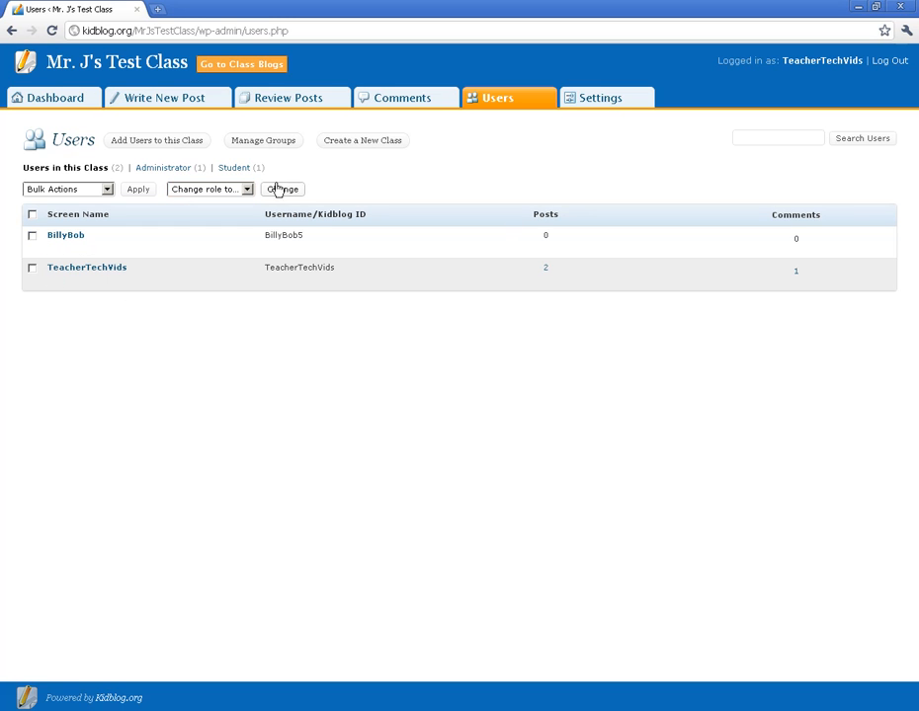
mouse_move(156, 140)
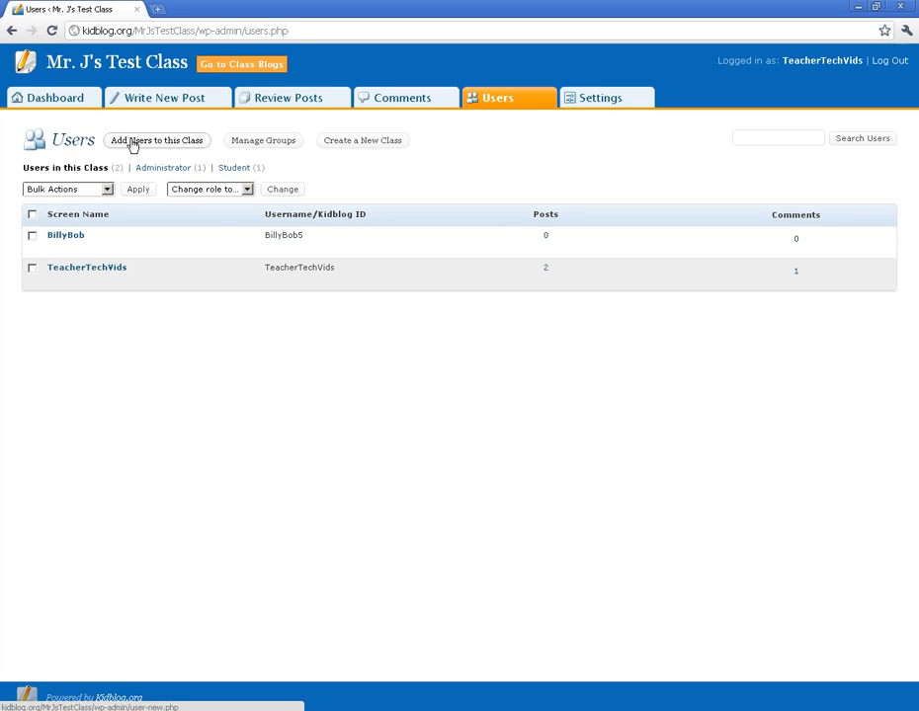
Go to Add Users, switch to bulk creation from CSV and download the sample .csv file.
click(156, 141)
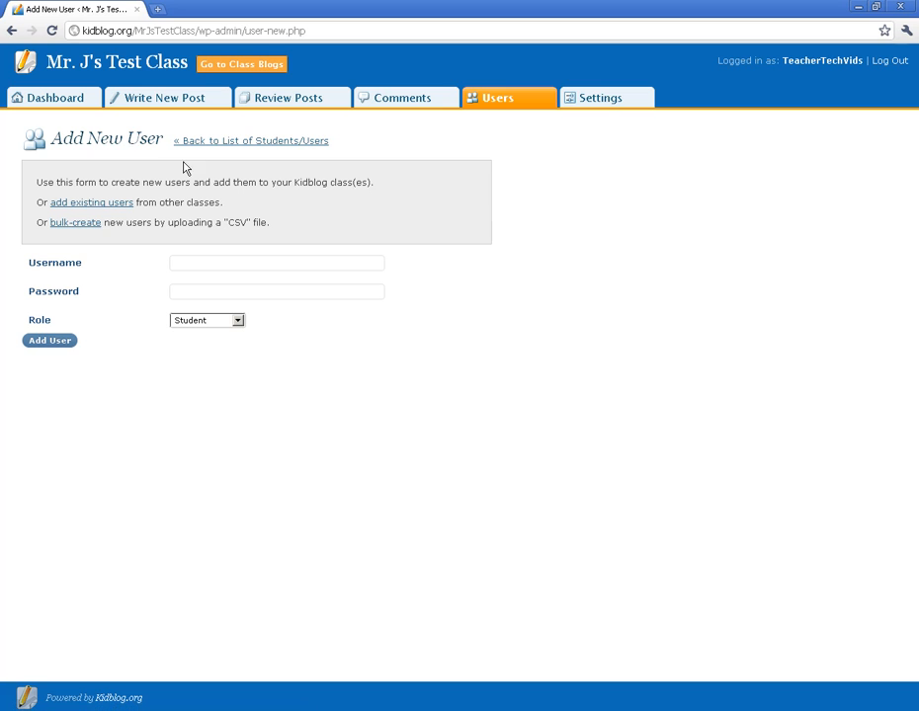
mouse_move(75, 222)
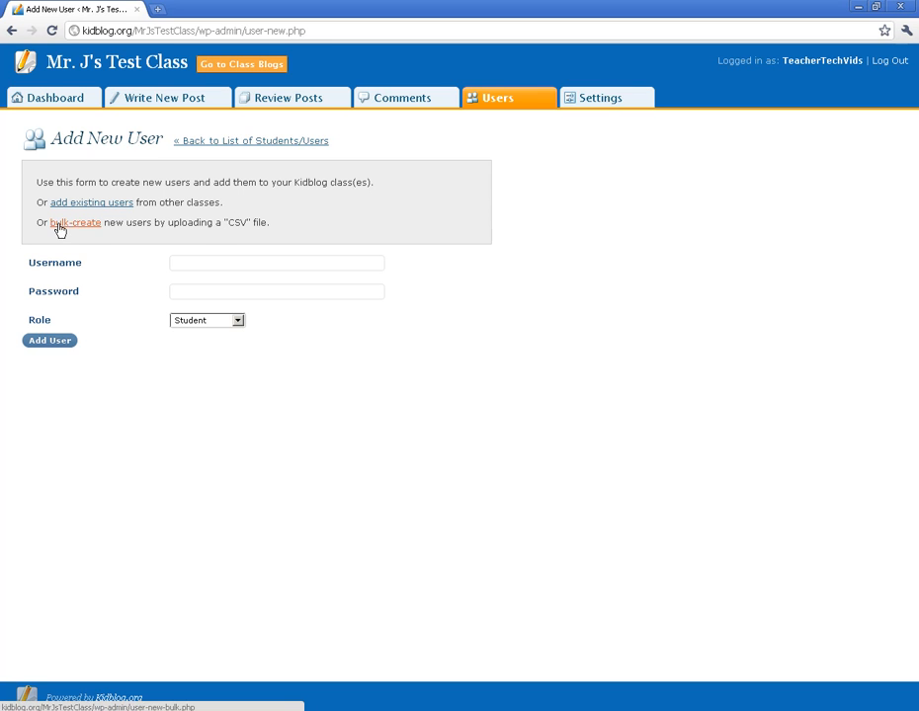
click(76, 221)
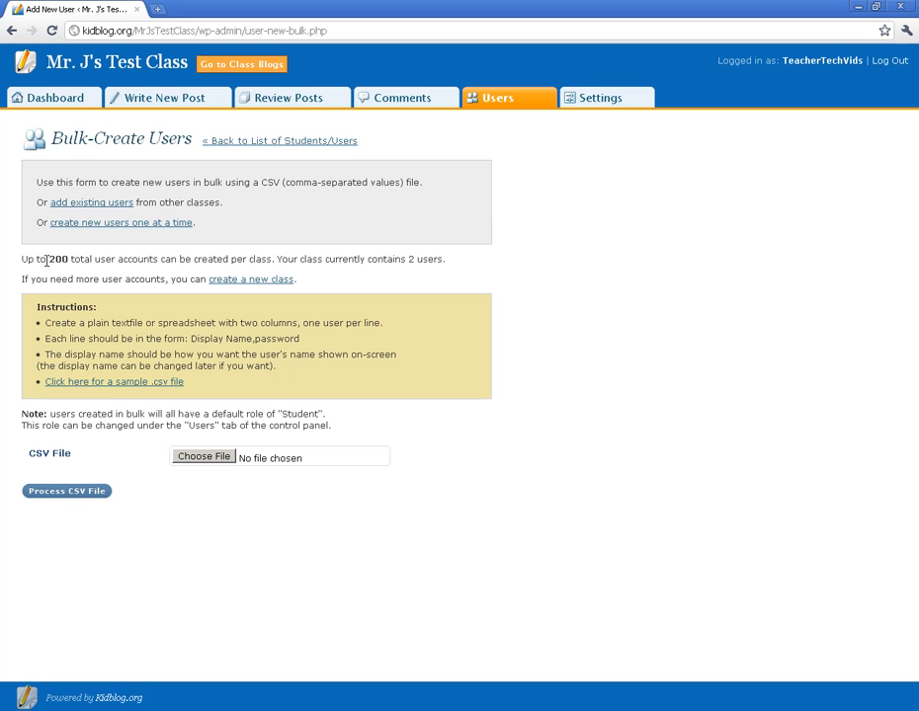
mouse_move(106, 321)
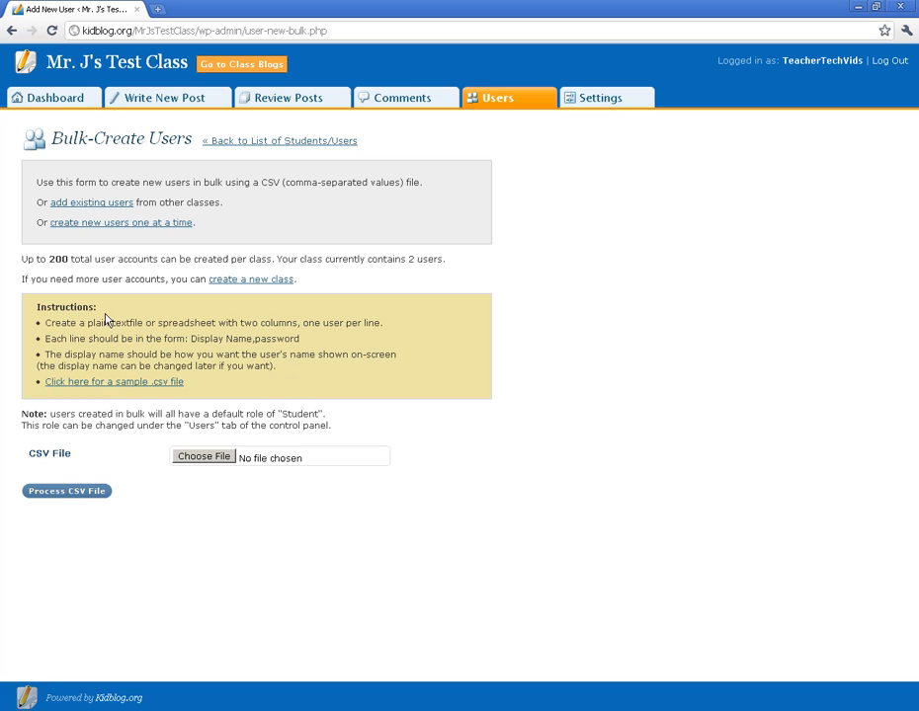
mouse_move(176, 320)
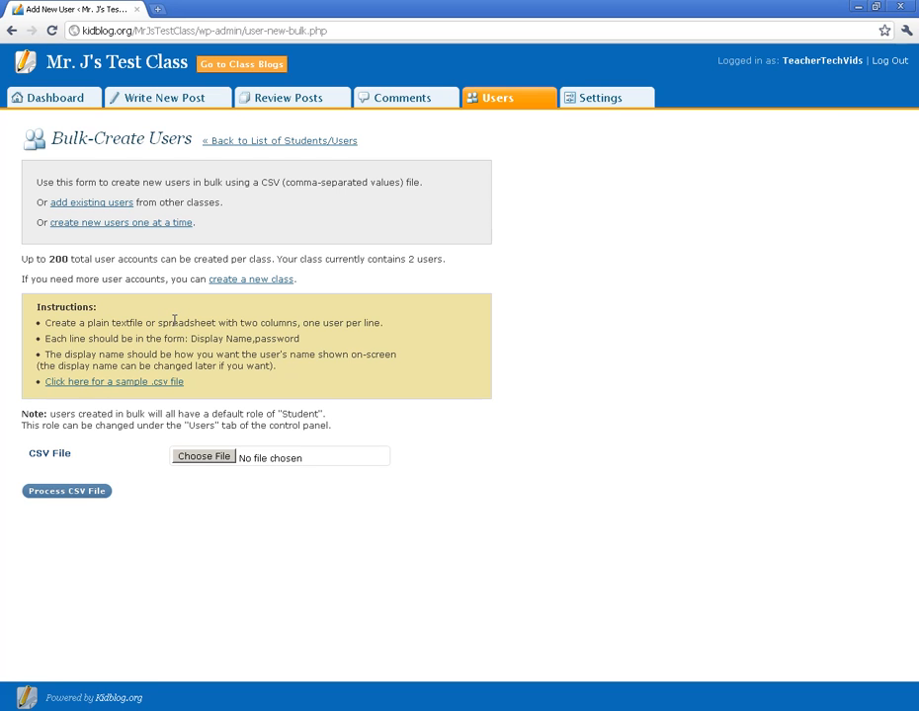
mouse_move(48, 354)
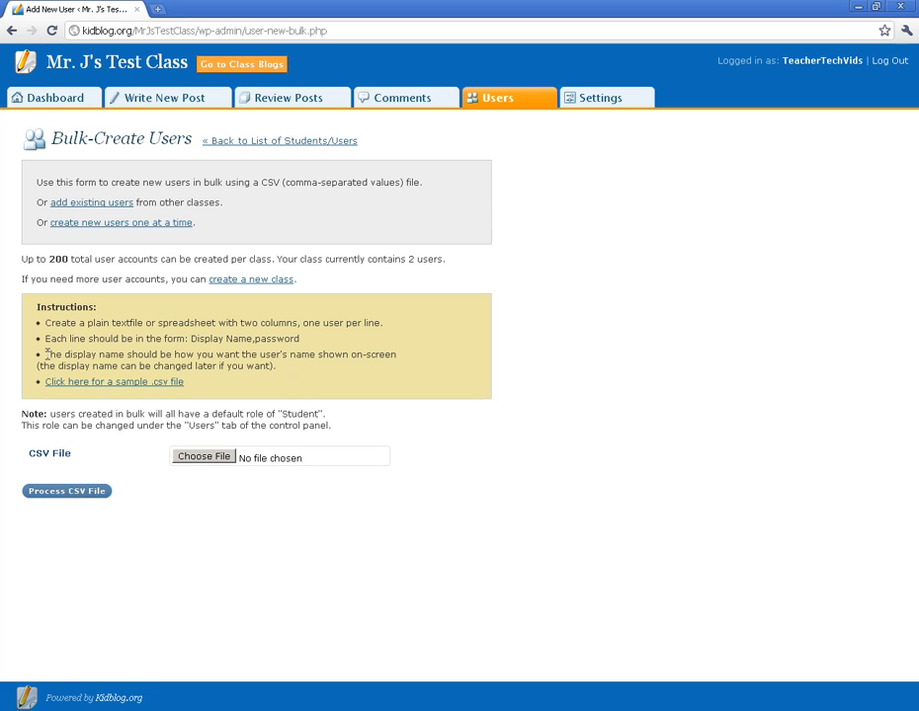
mouse_move(230, 361)
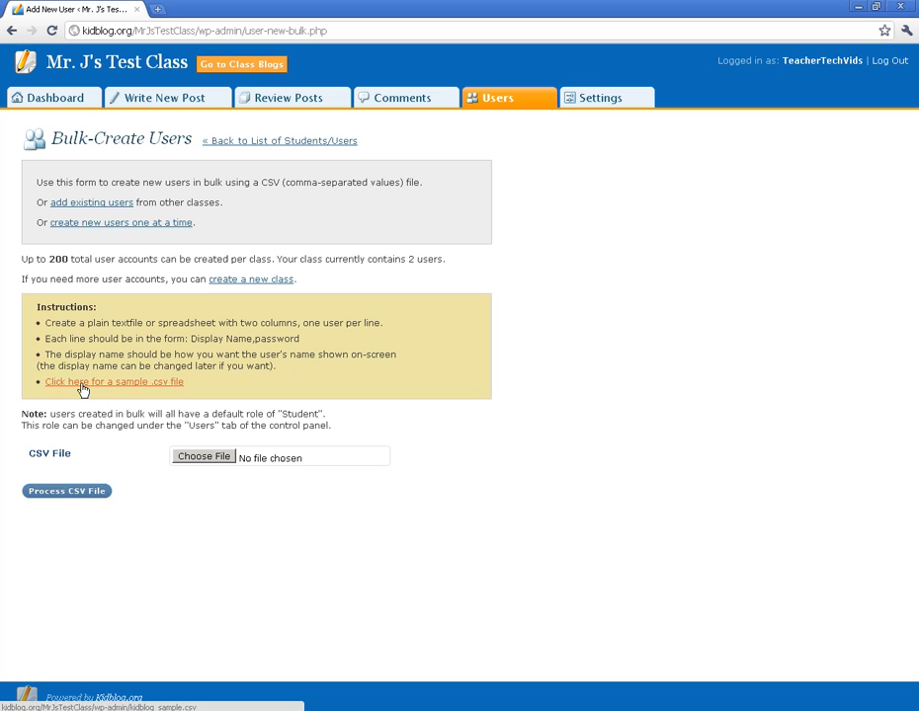
click(115, 383)
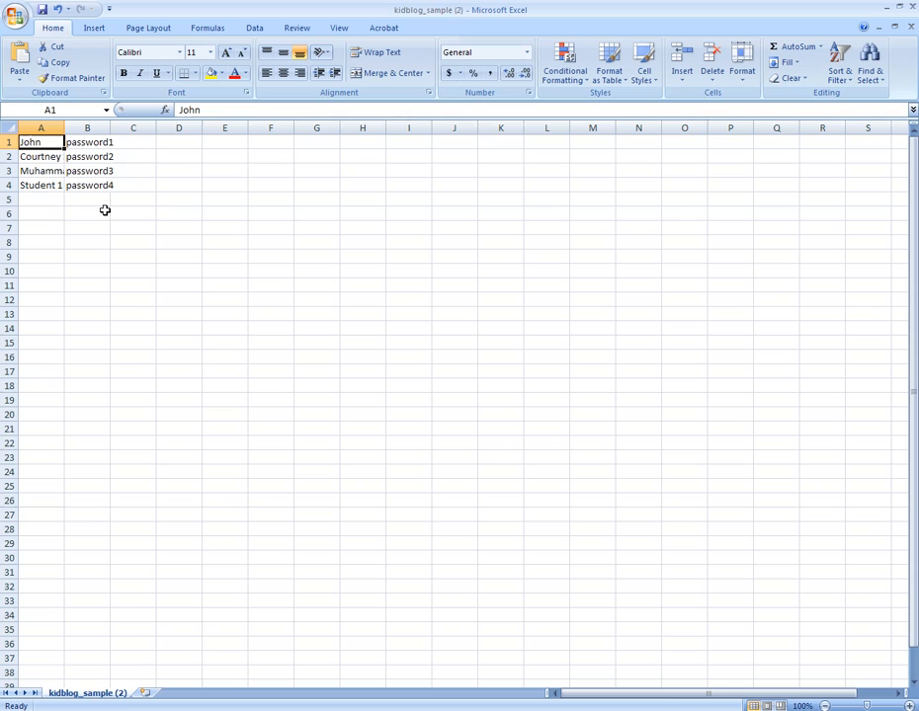
mouse_move(52, 233)
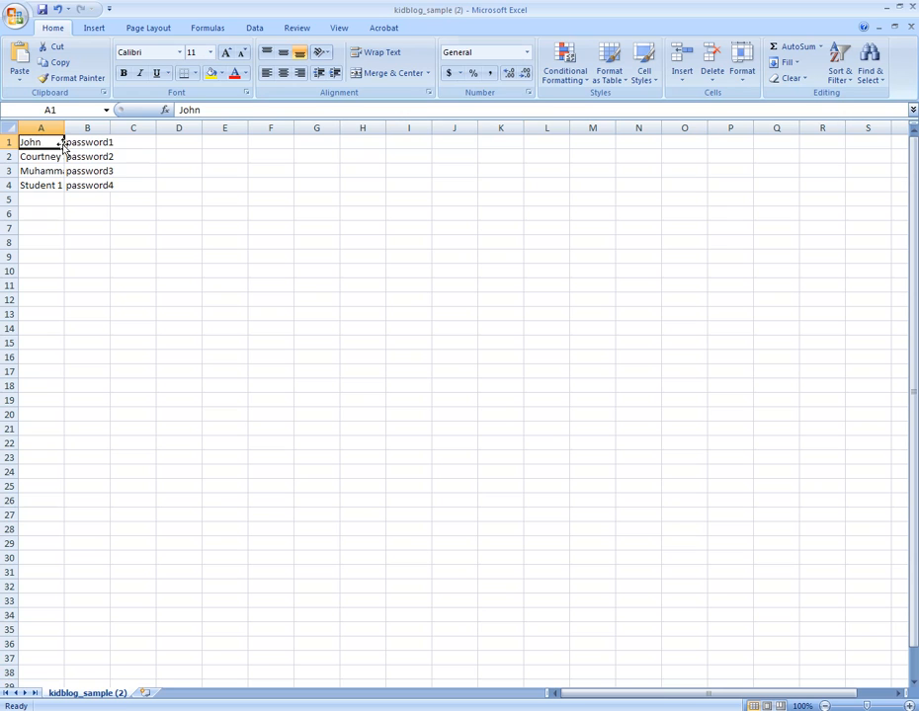
Enter the student names John, George, Paul and Ringo in column A.
click(40, 156)
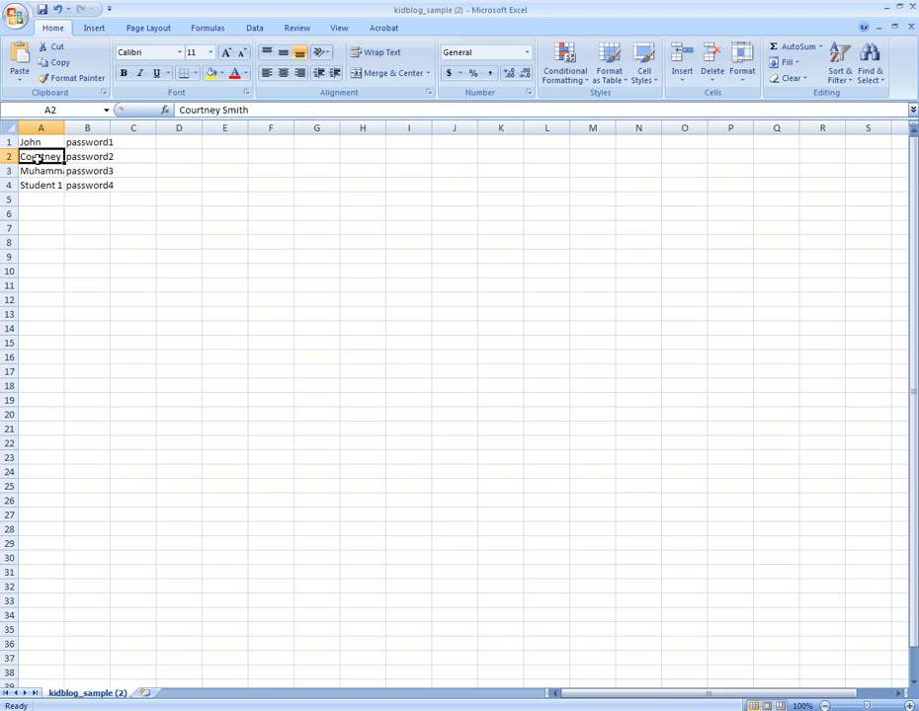
text(Ge)
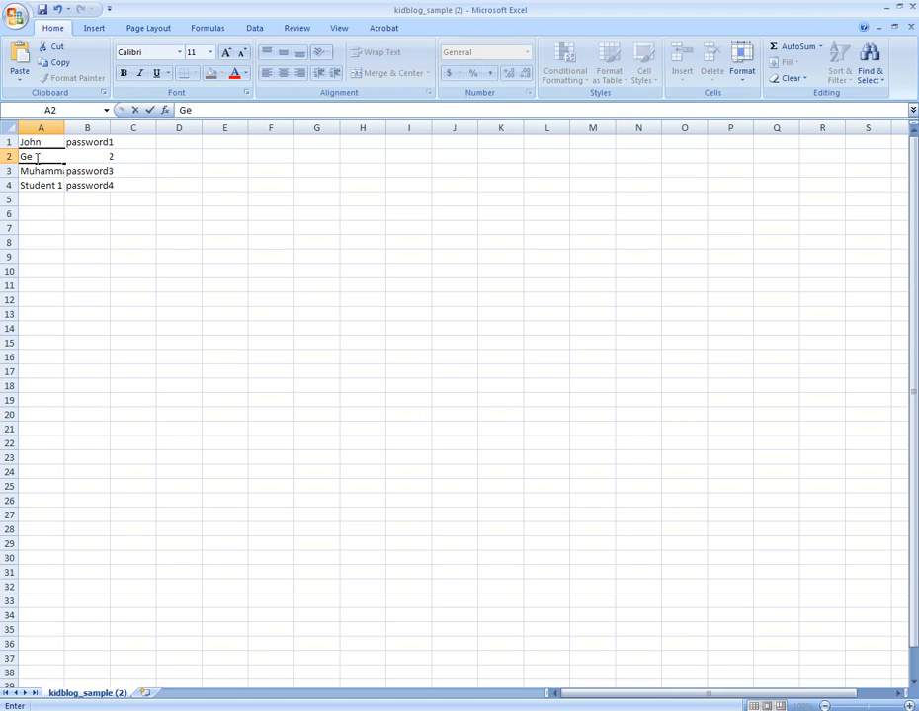
text(orge)
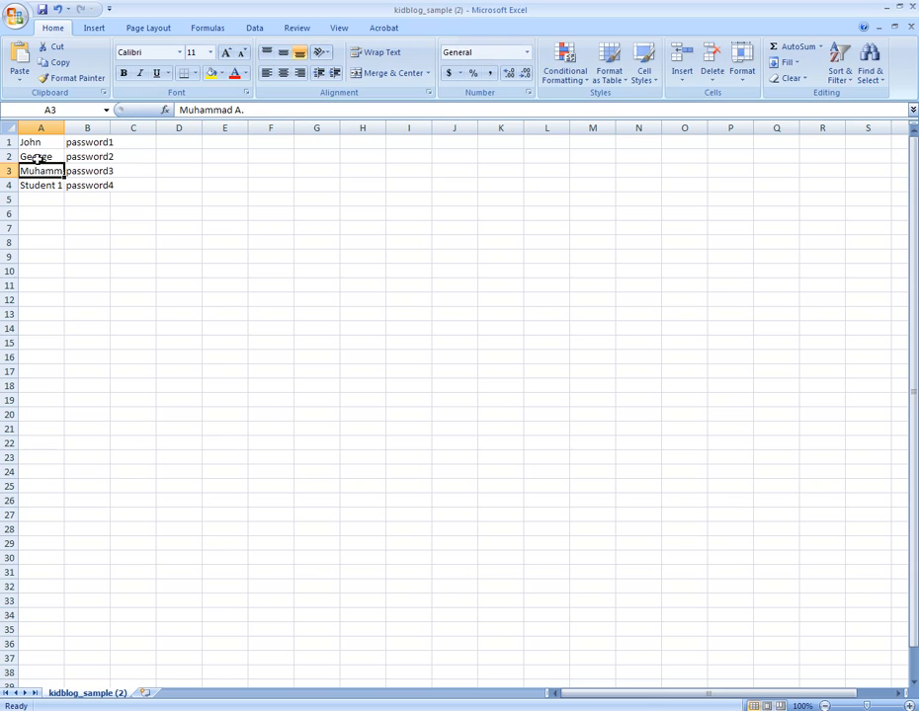
text(Paul)
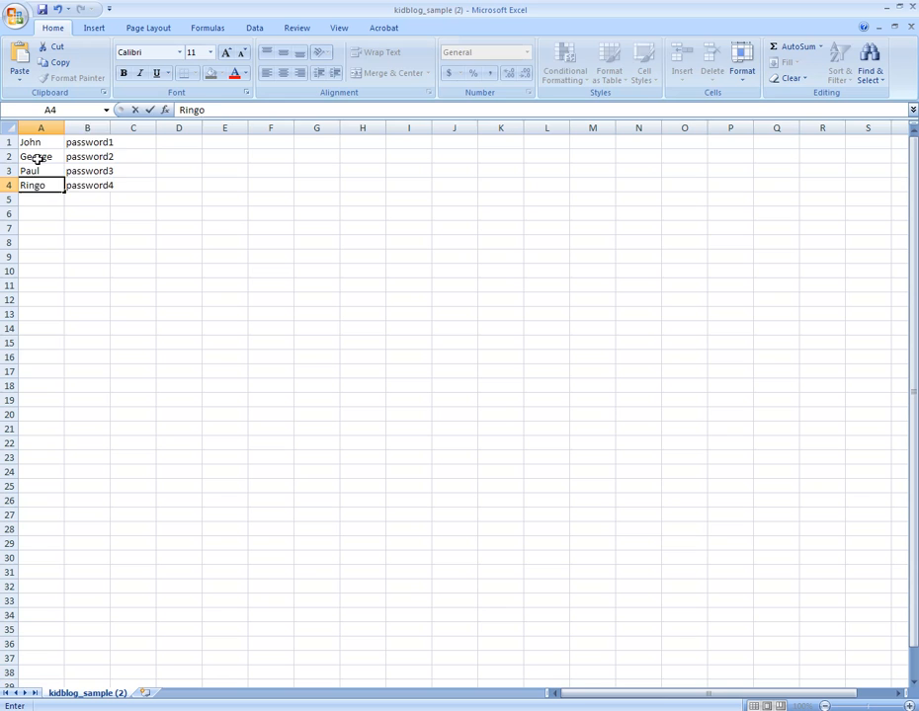
click(87, 143)
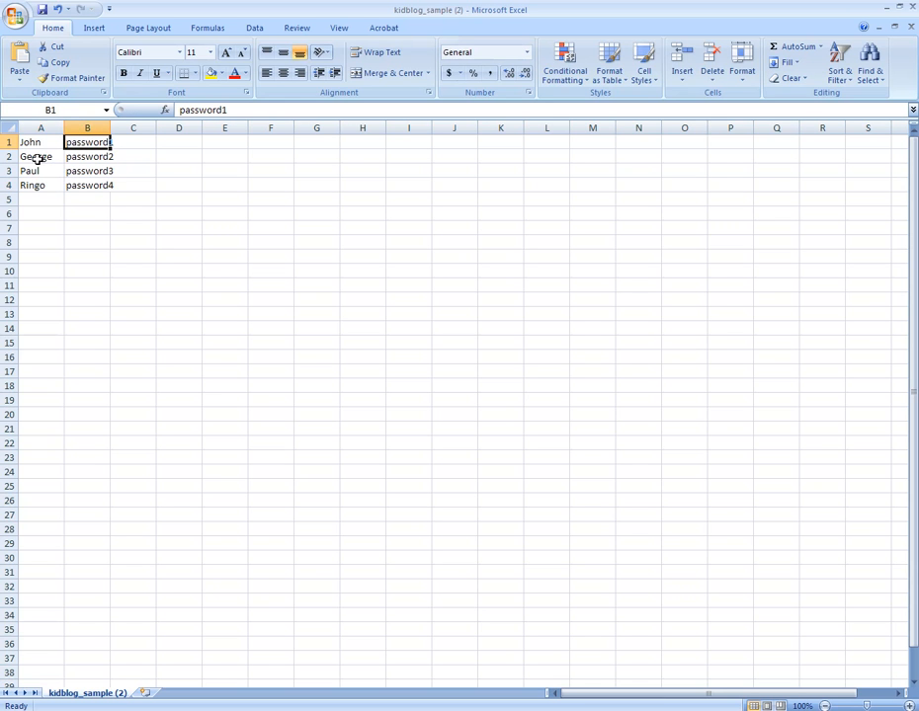
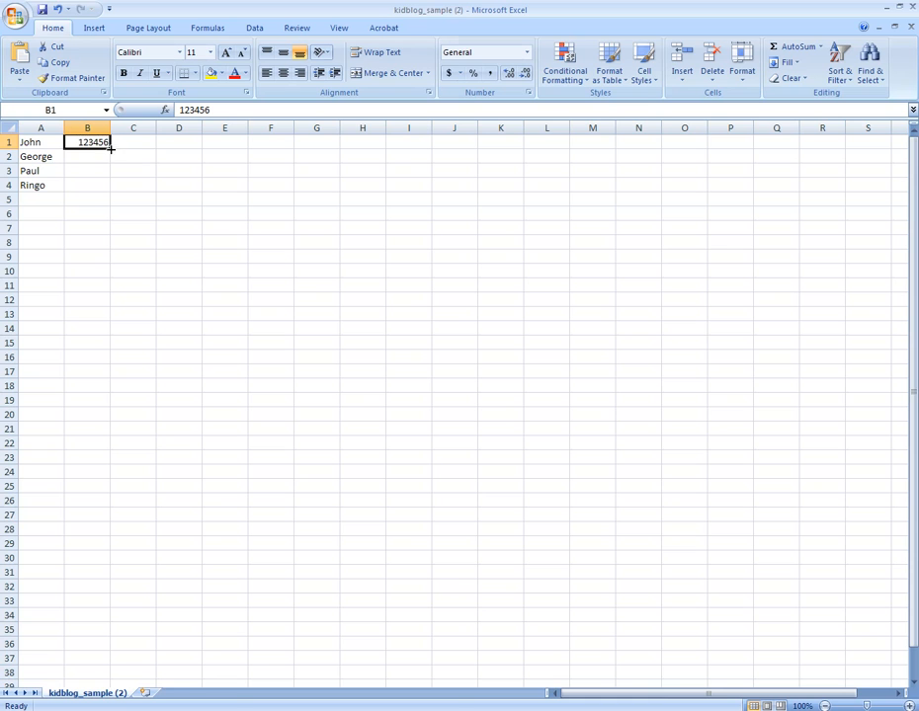
drag(111, 148, 111, 186)
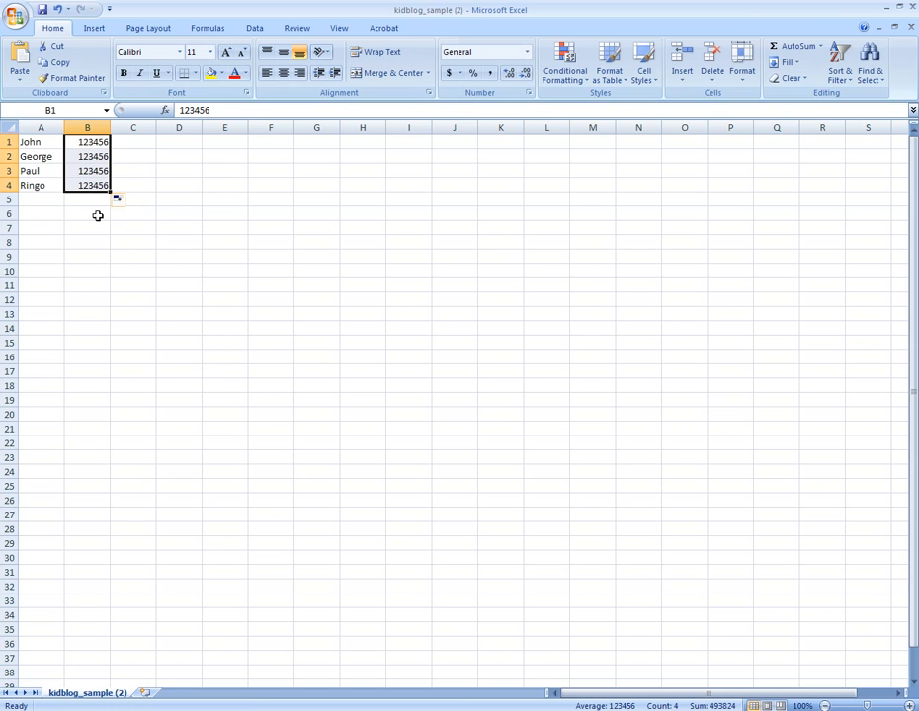
mouse_move(83, 229)
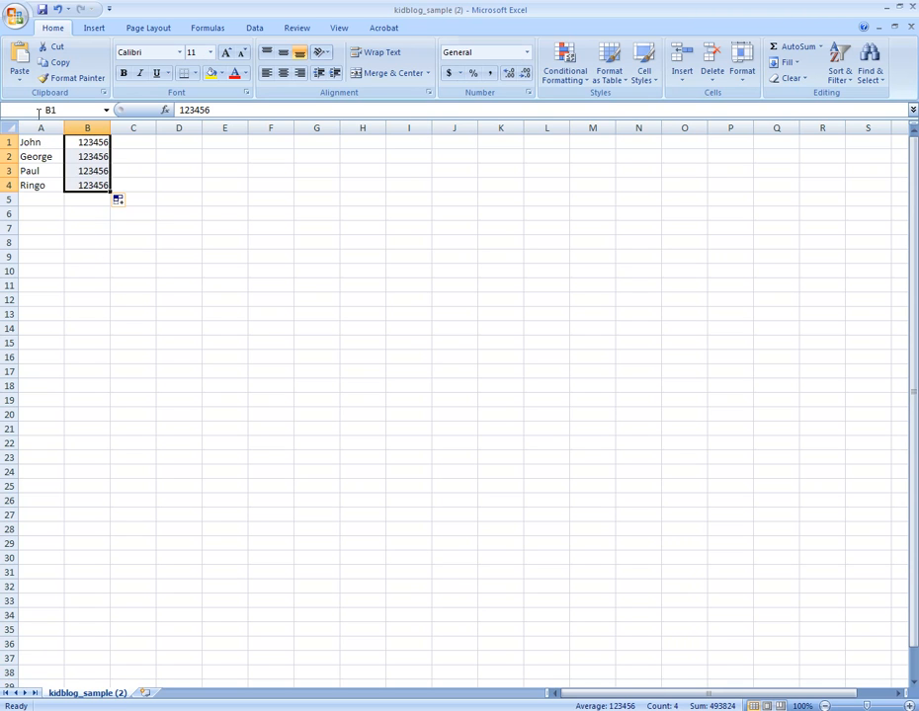
Save the list to the Desktop as the CSV file 'Mr J Period 2', keeping the CSV format.
click(16, 16)
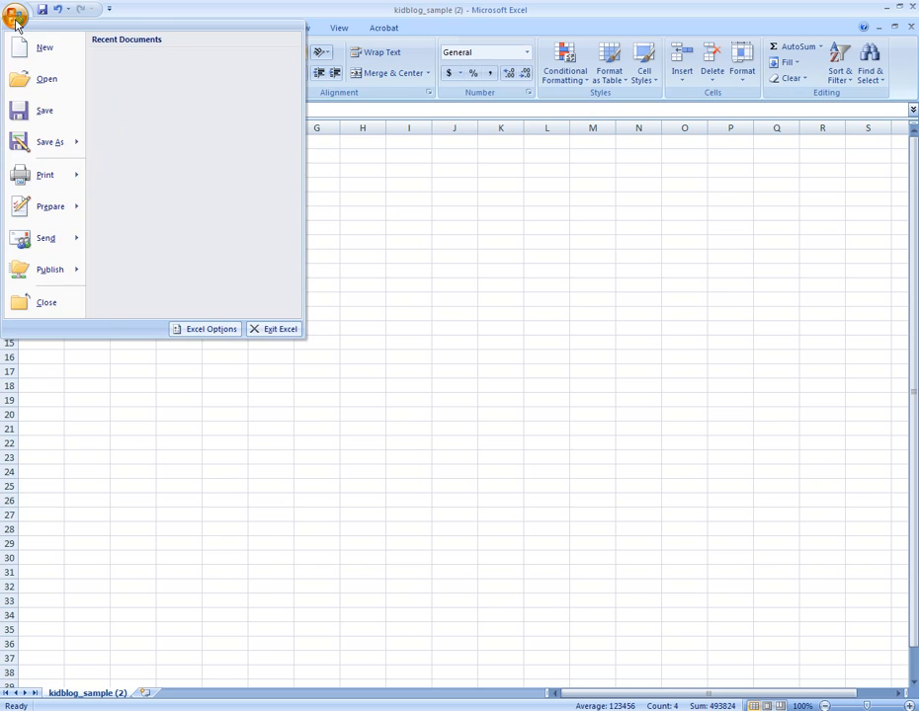
click(47, 142)
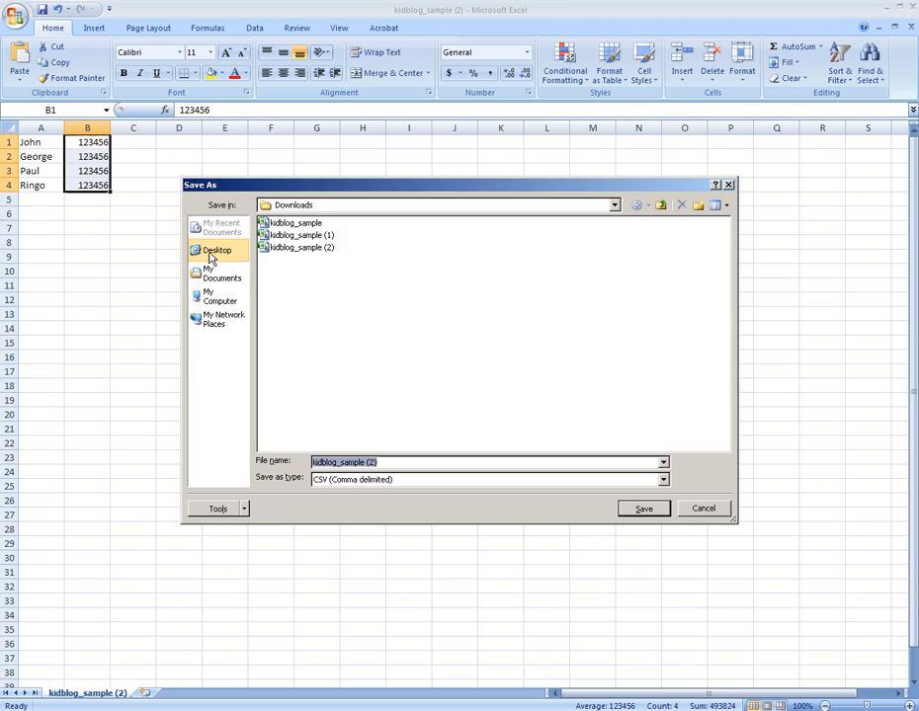
click(215, 249)
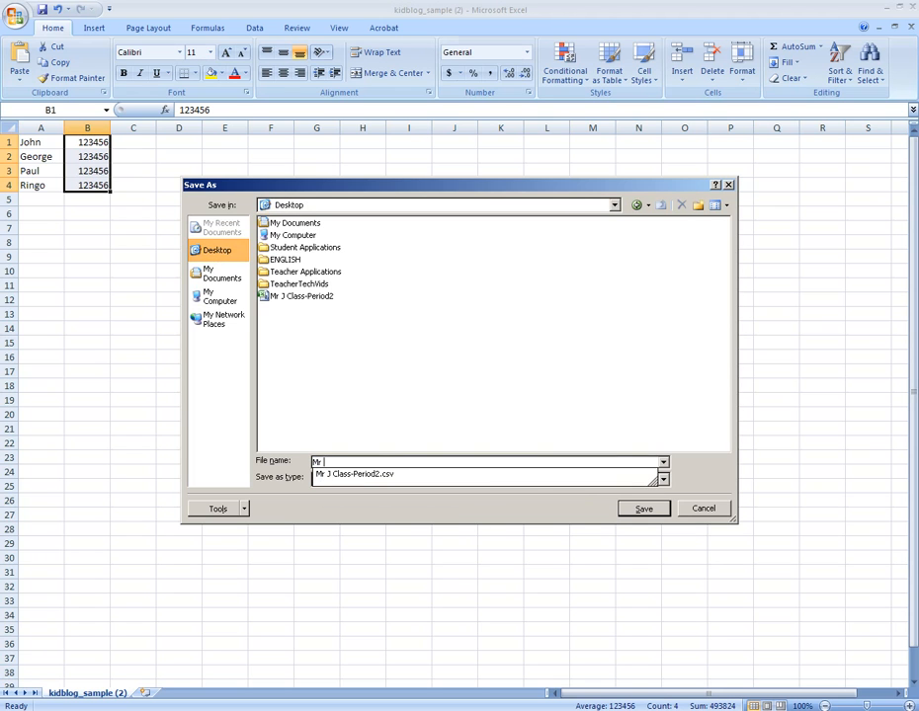
text(Mr J Period)
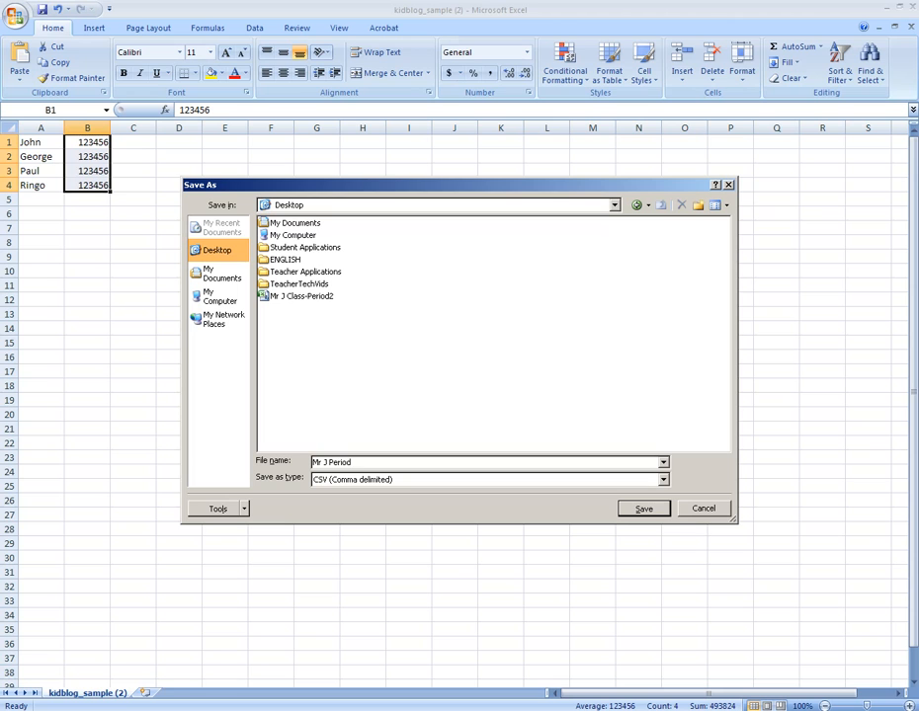
text(2)
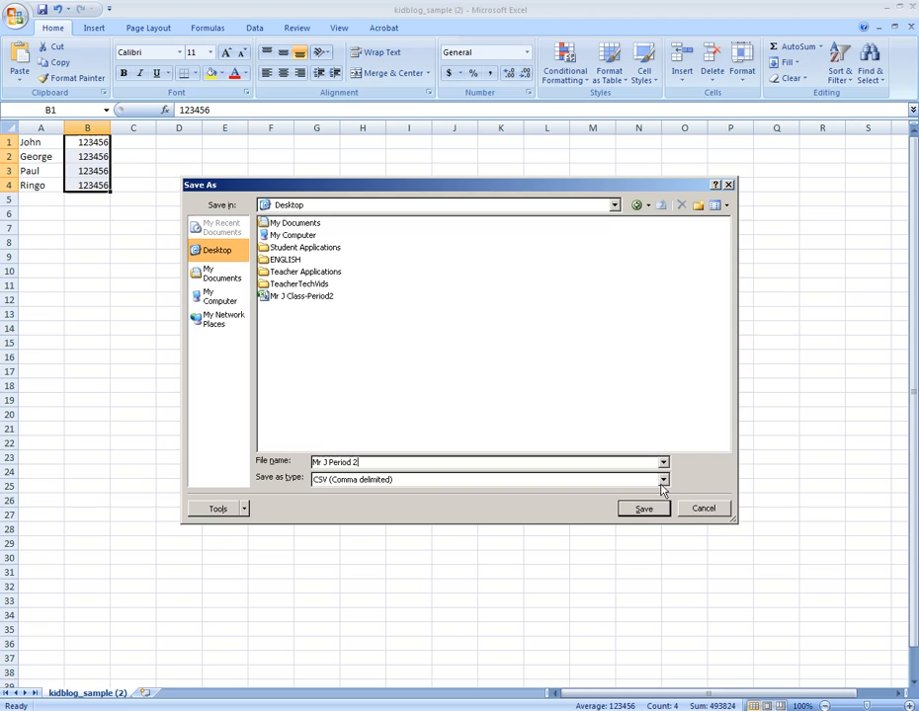
mouse_move(320, 490)
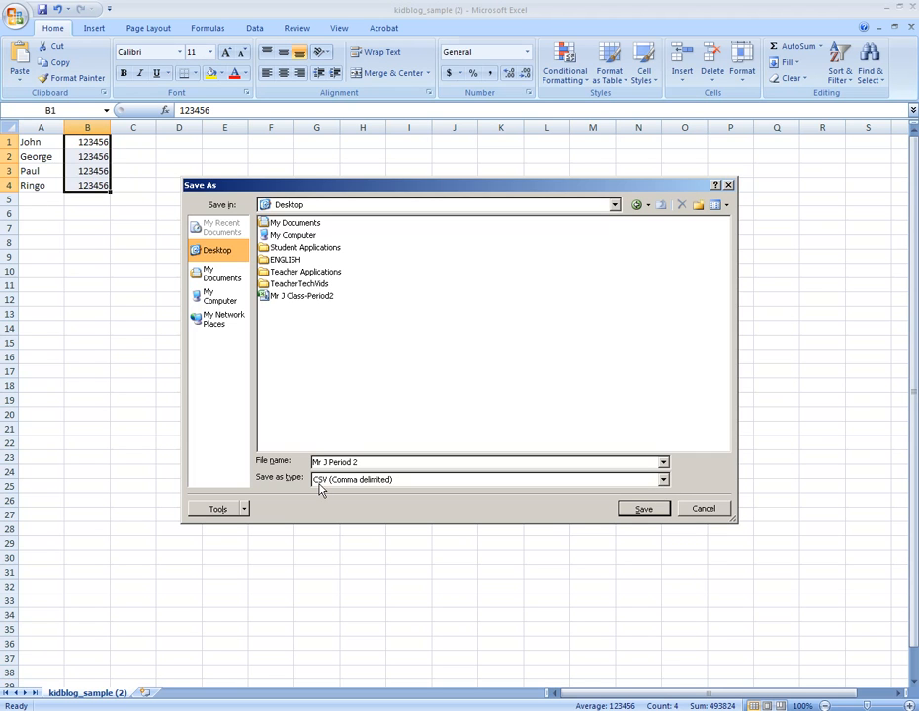
mouse_move(648, 518)
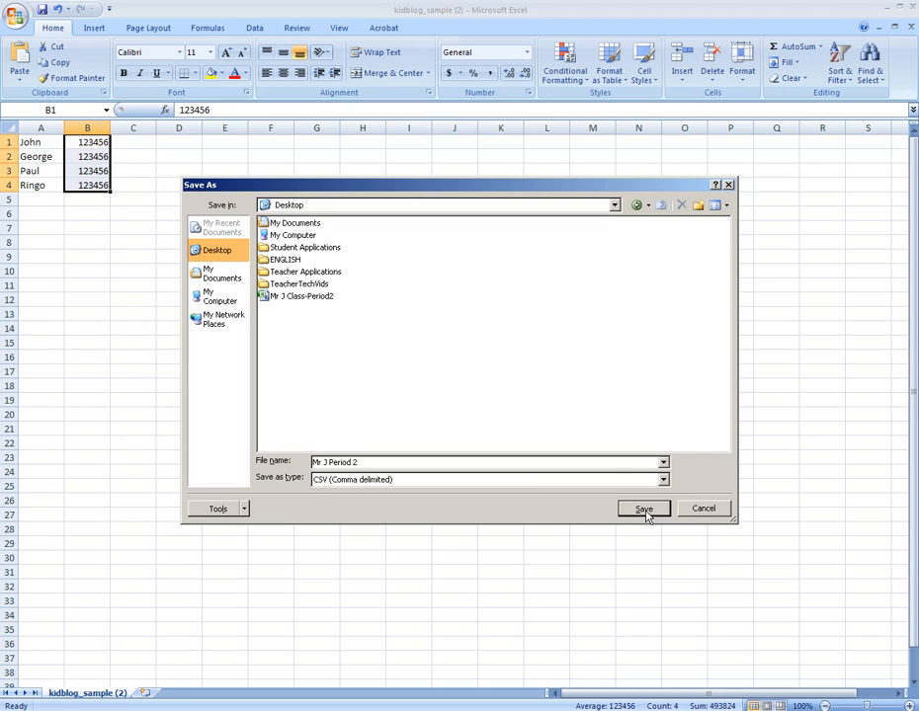
click(644, 509)
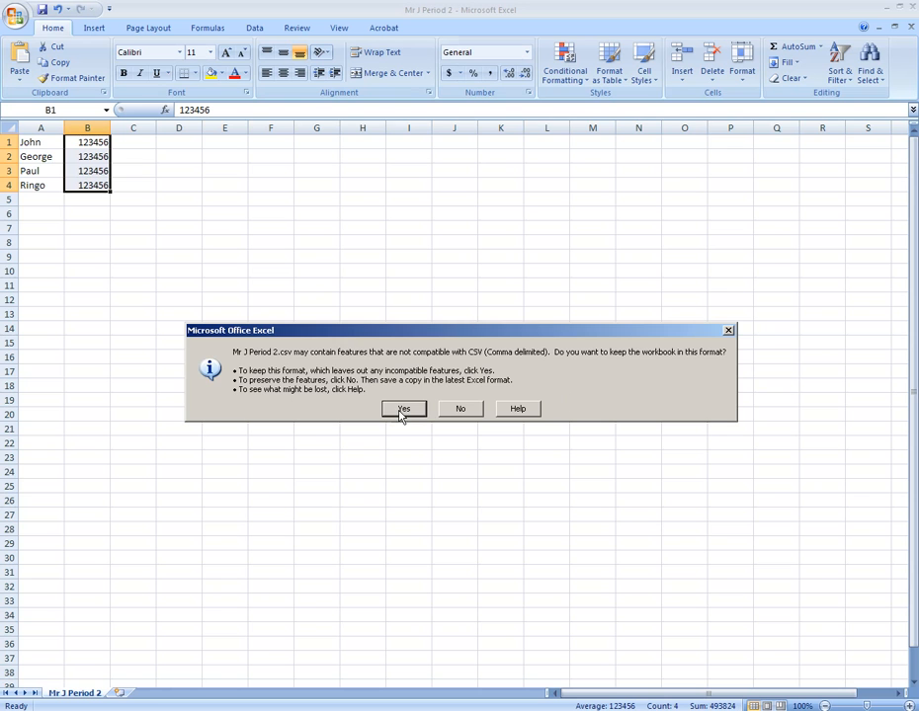
click(403, 407)
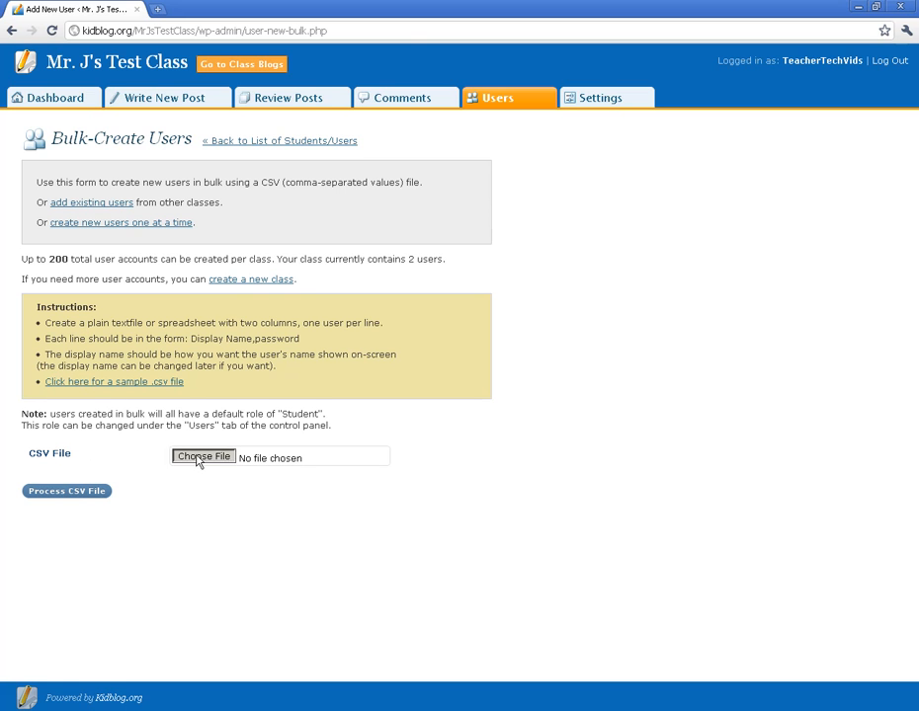
Upload Mr J Period 2.csv and process it to add John, George, Paul and Ringo to the class.
click(204, 456)
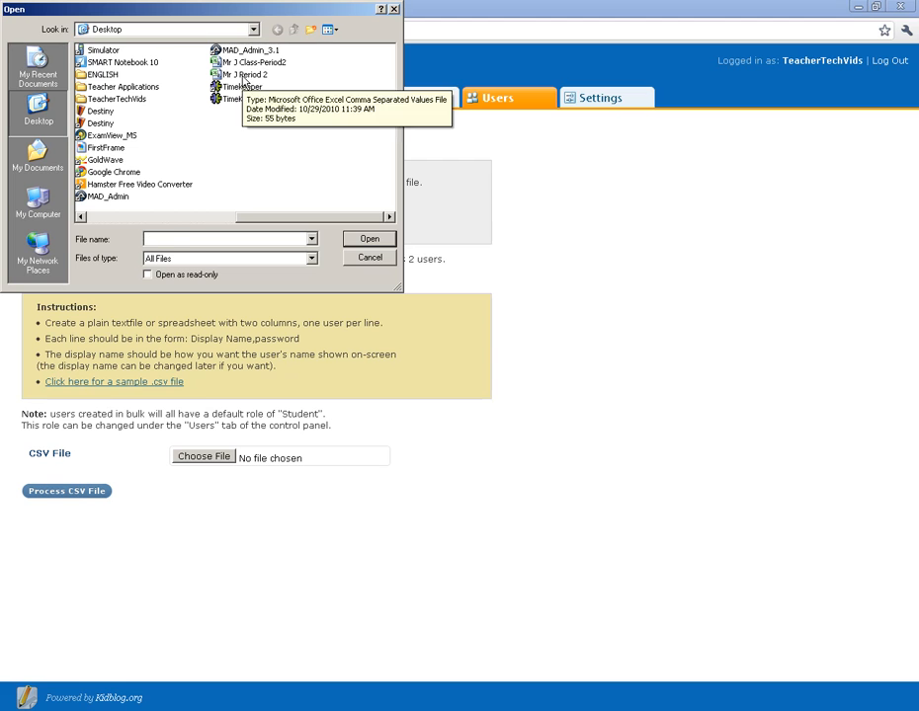
click(368, 239)
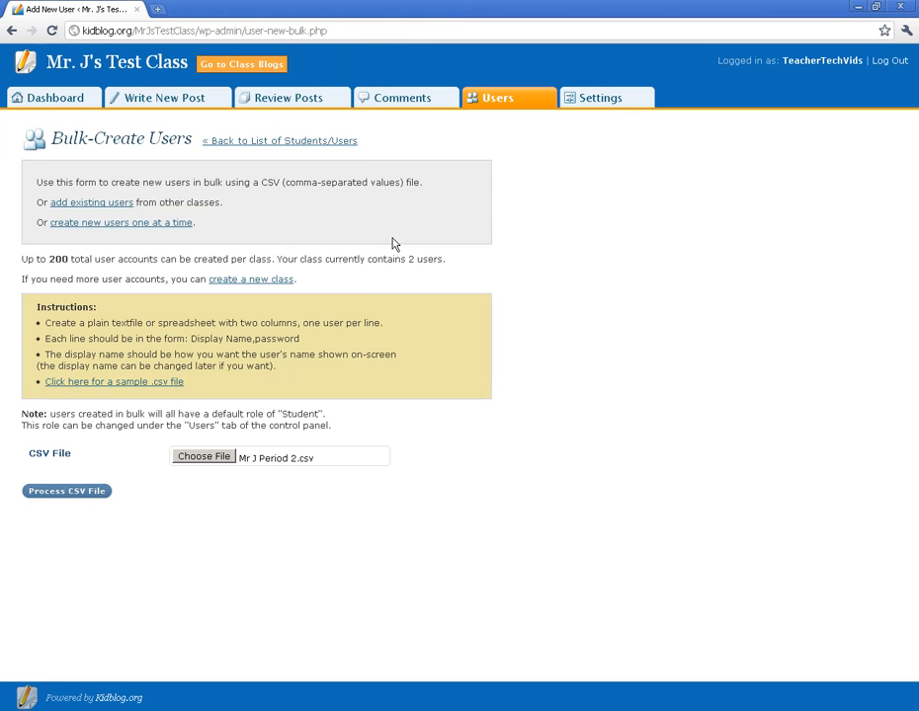
click(67, 490)
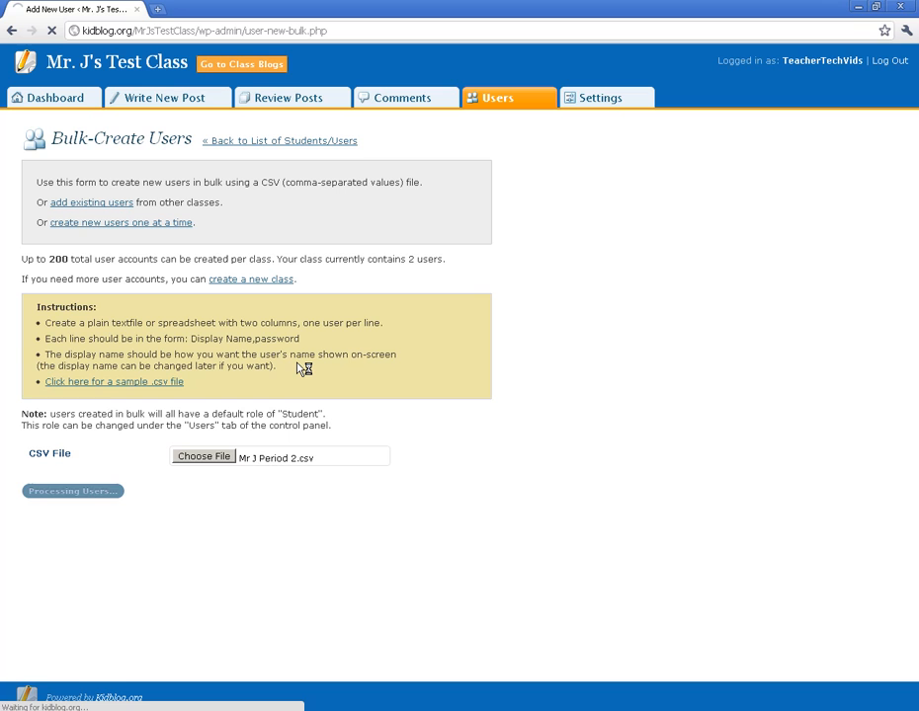
click(71, 490)
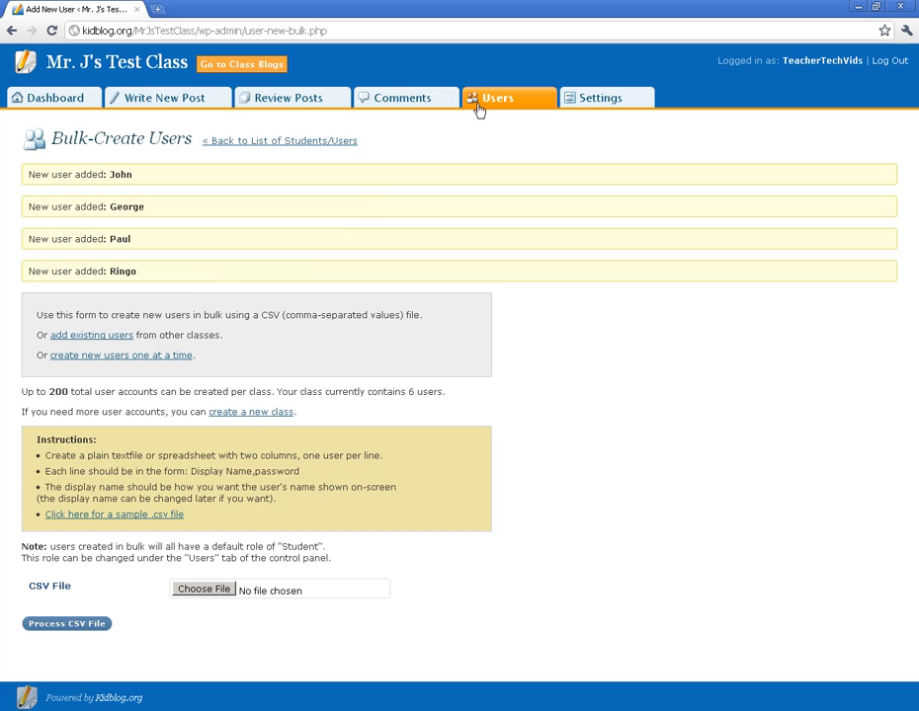
Show the Users list, now including George, John, Paul and Ringo.
click(280, 140)
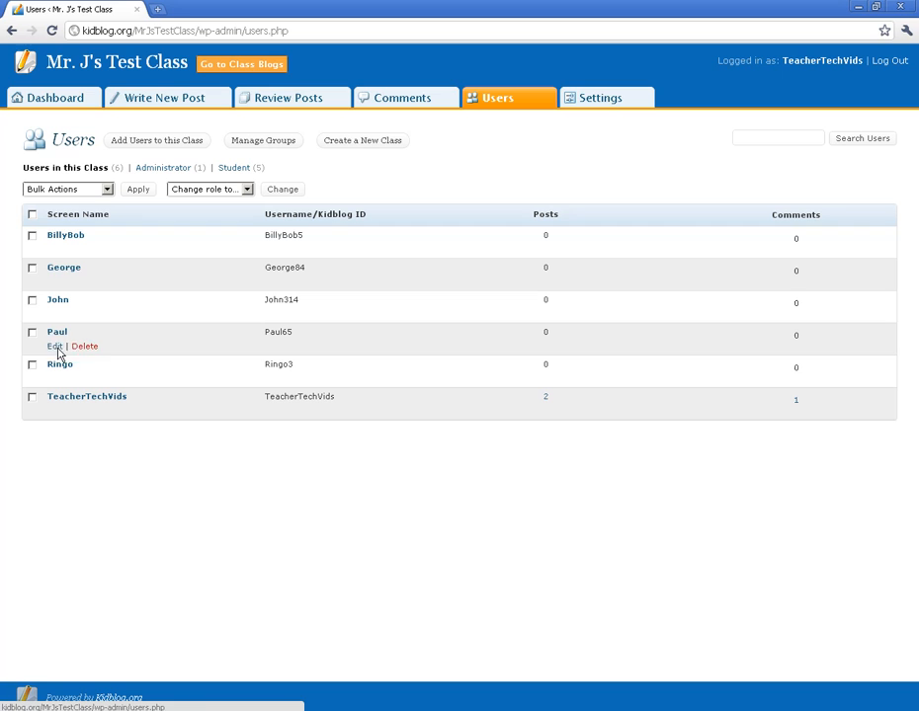
mouse_move(411, 194)
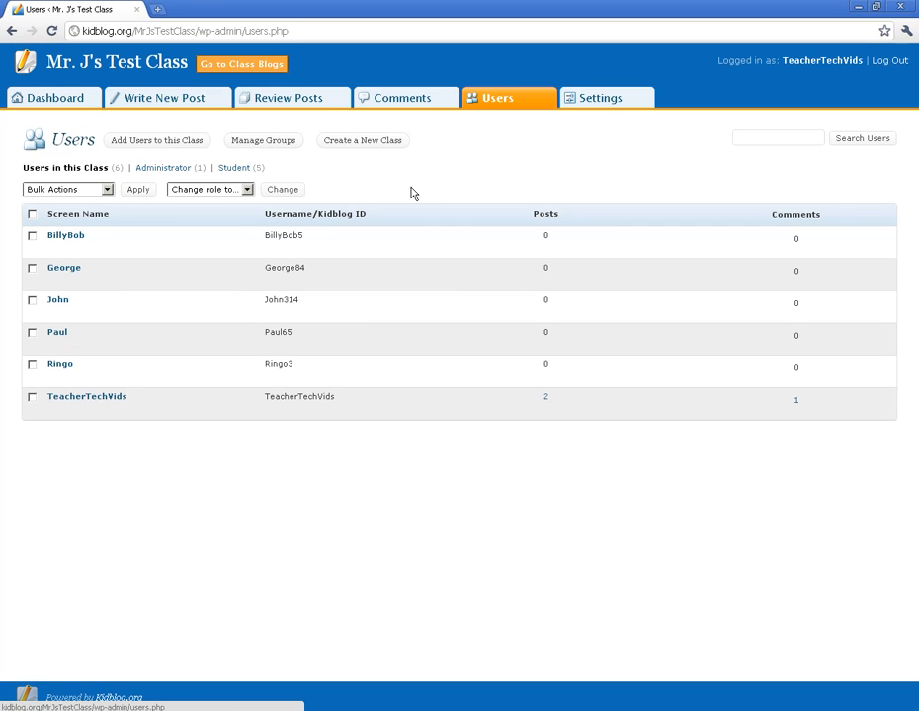
mouse_move(482, 202)
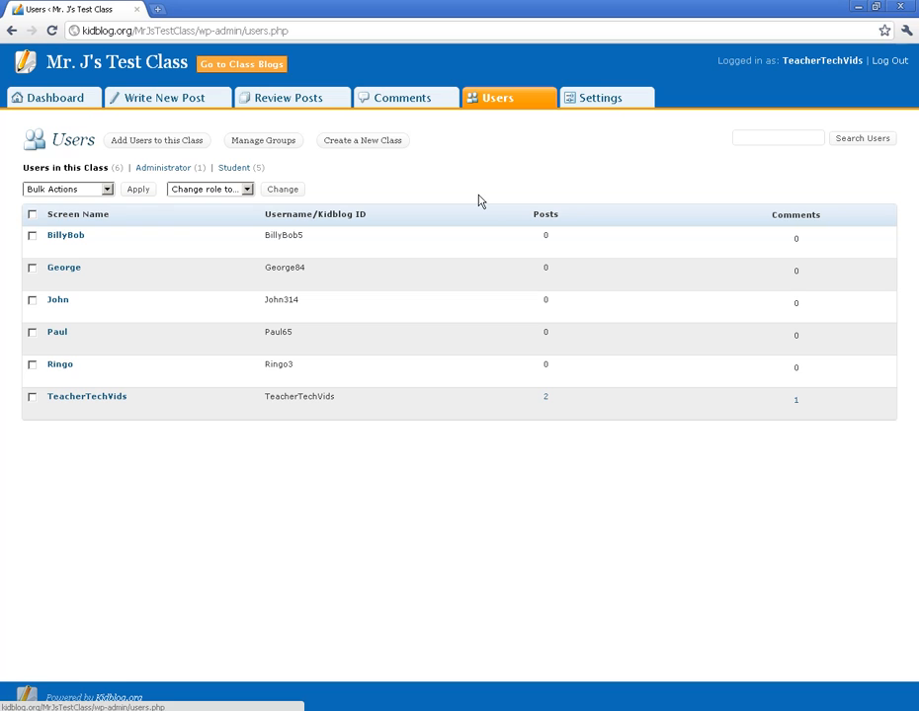
mouse_move(391, 158)
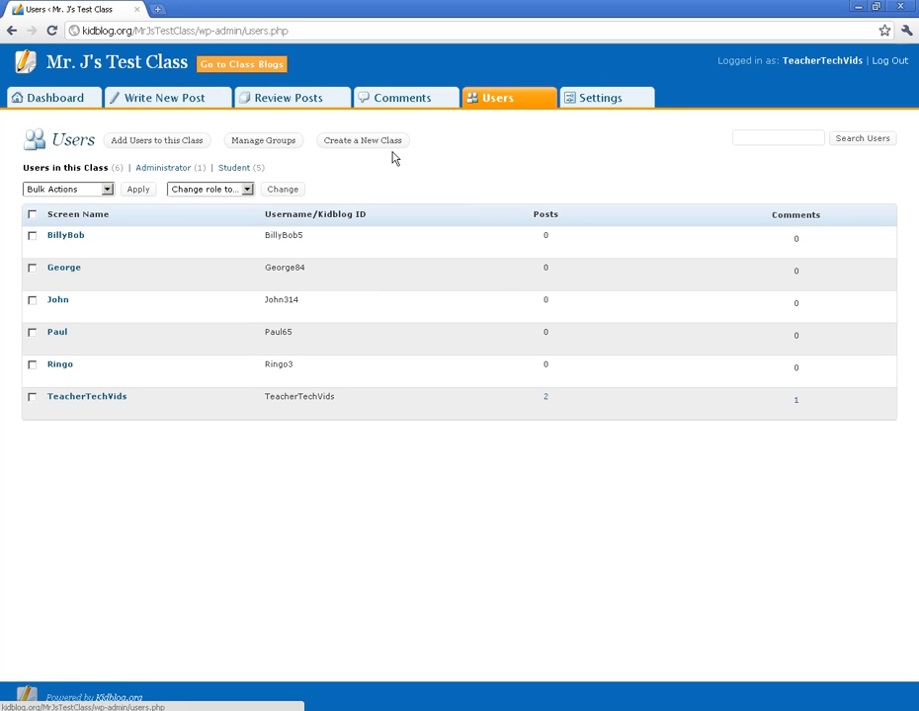
mouse_move(241, 63)
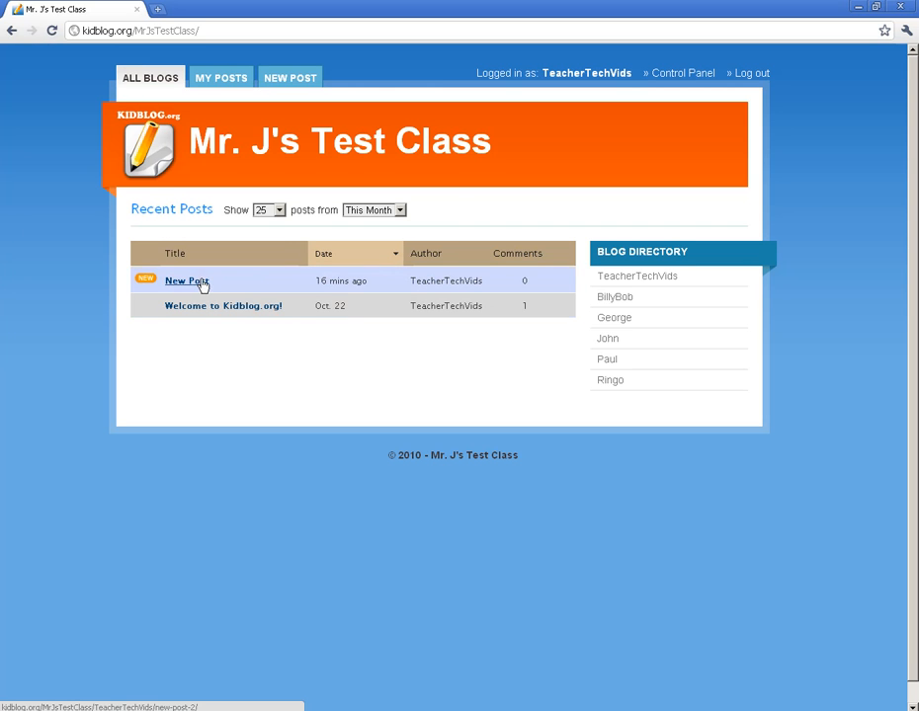
mouse_move(620, 434)
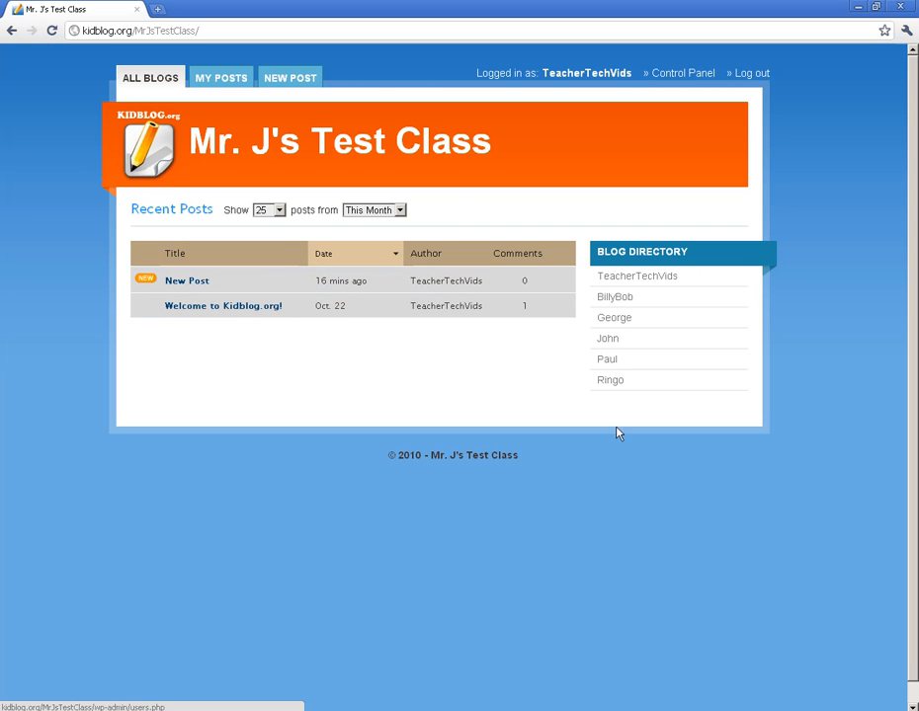
mouse_move(235, 411)
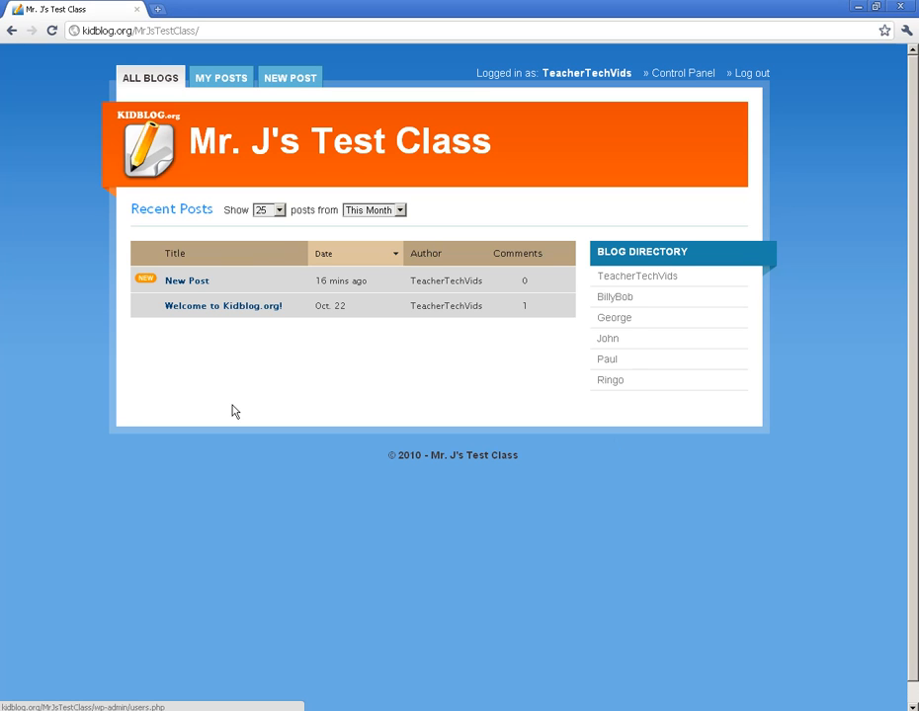
mouse_move(387, 218)
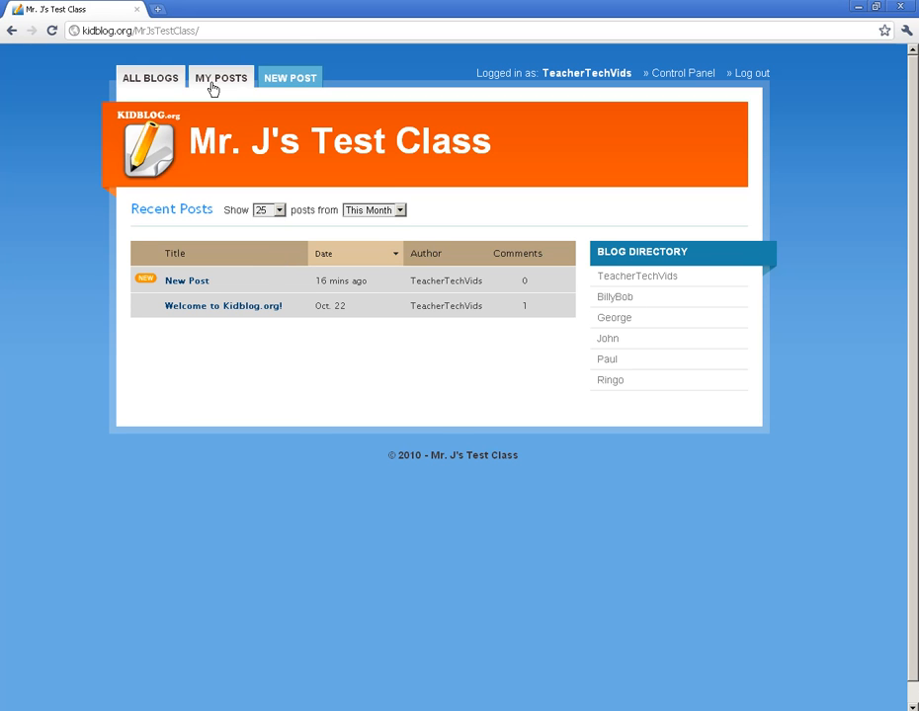
click(222, 78)
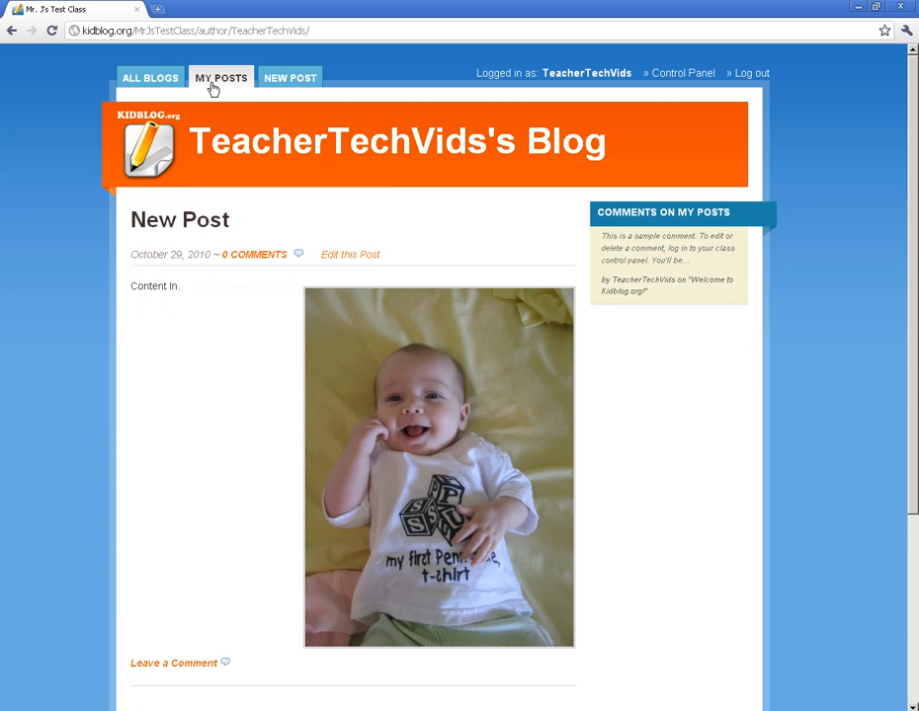
mouse_move(290, 77)
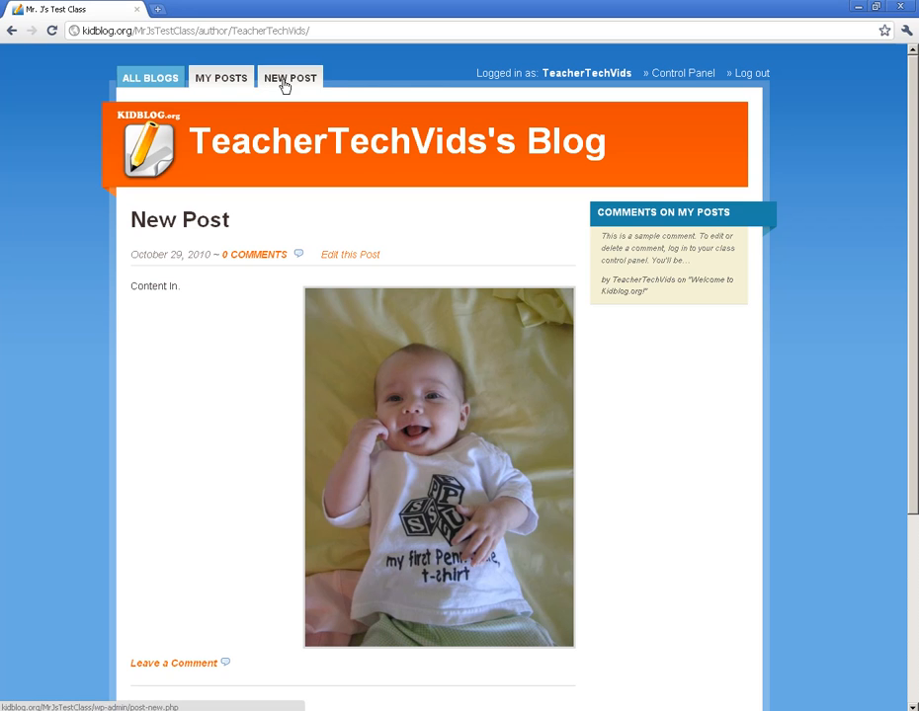
click(150, 77)
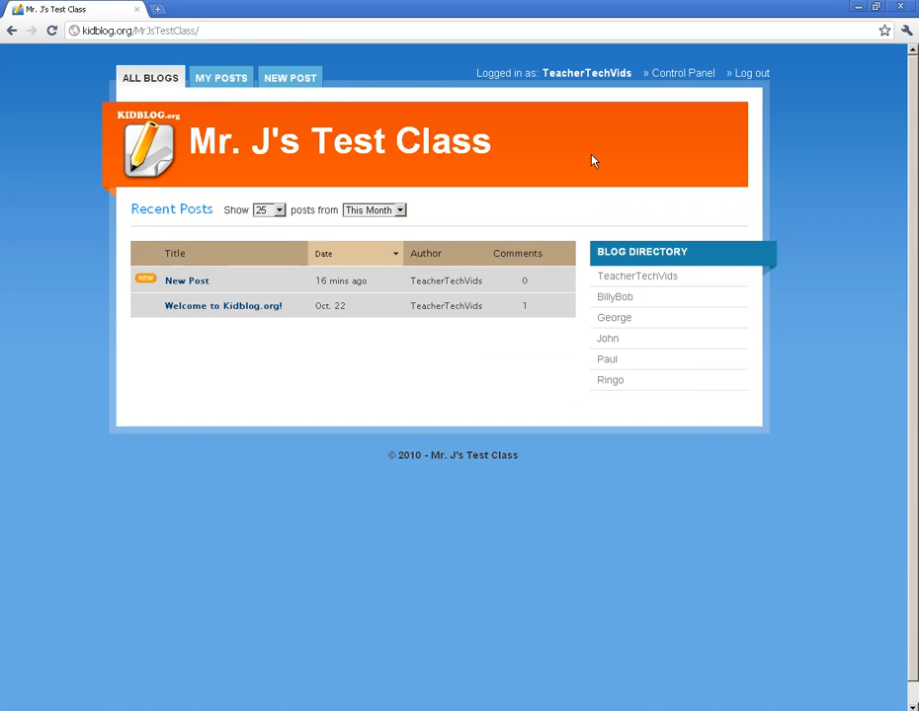
click(681, 71)
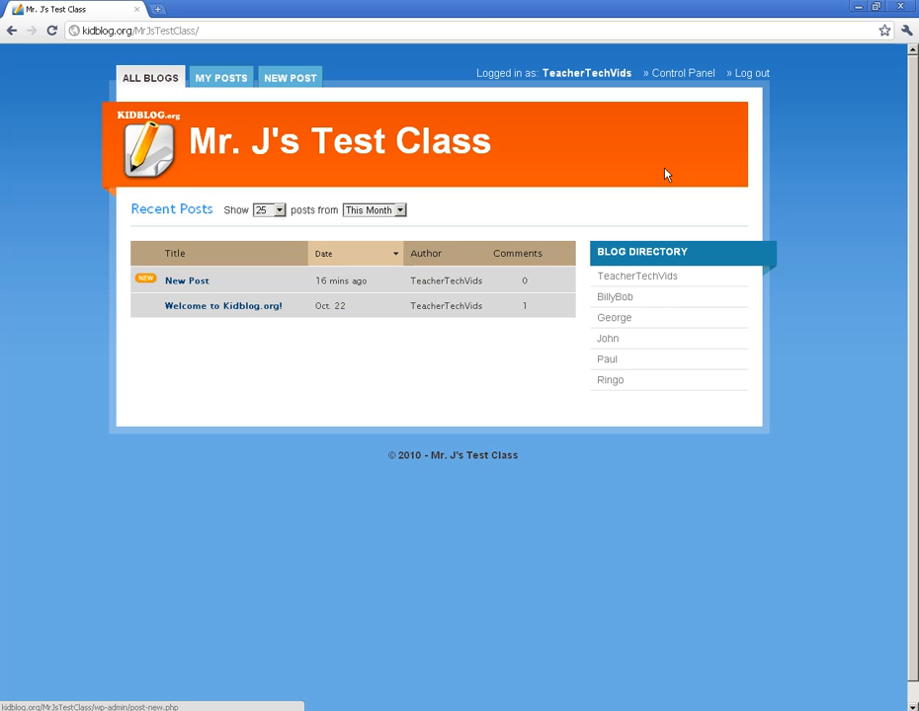
mouse_move(47, 99)
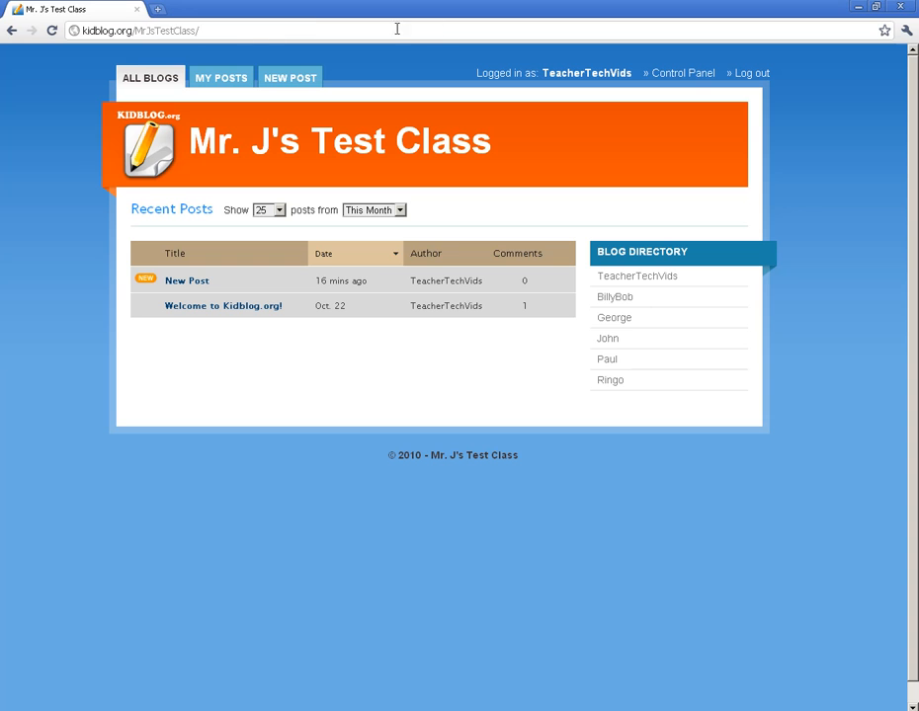
Log out of the teacher account and view Mr. J's Test Class blog as a visitor.
click(138, 30)
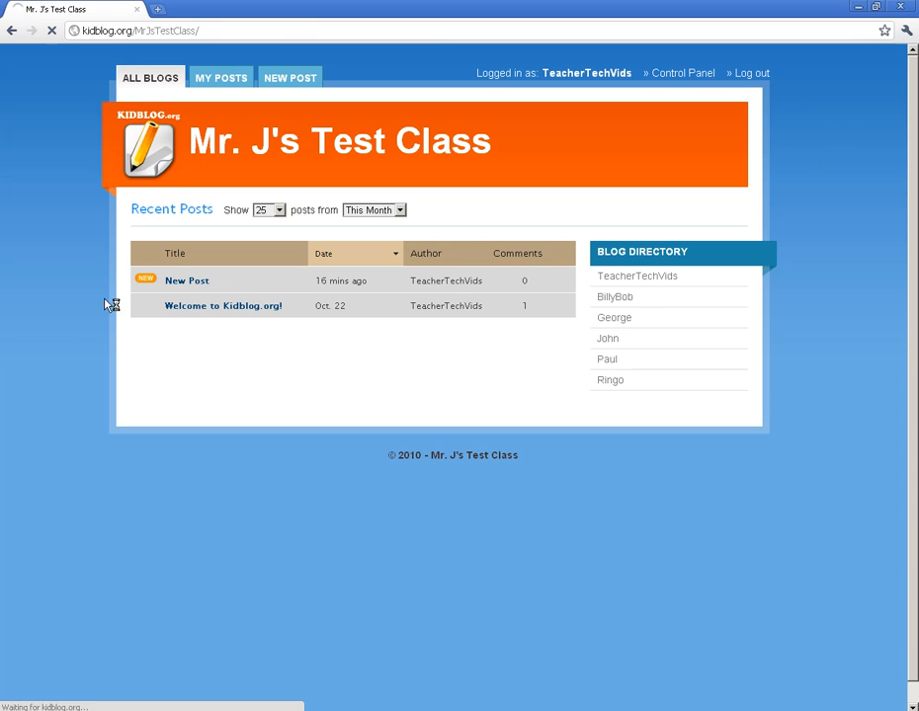
click(751, 71)
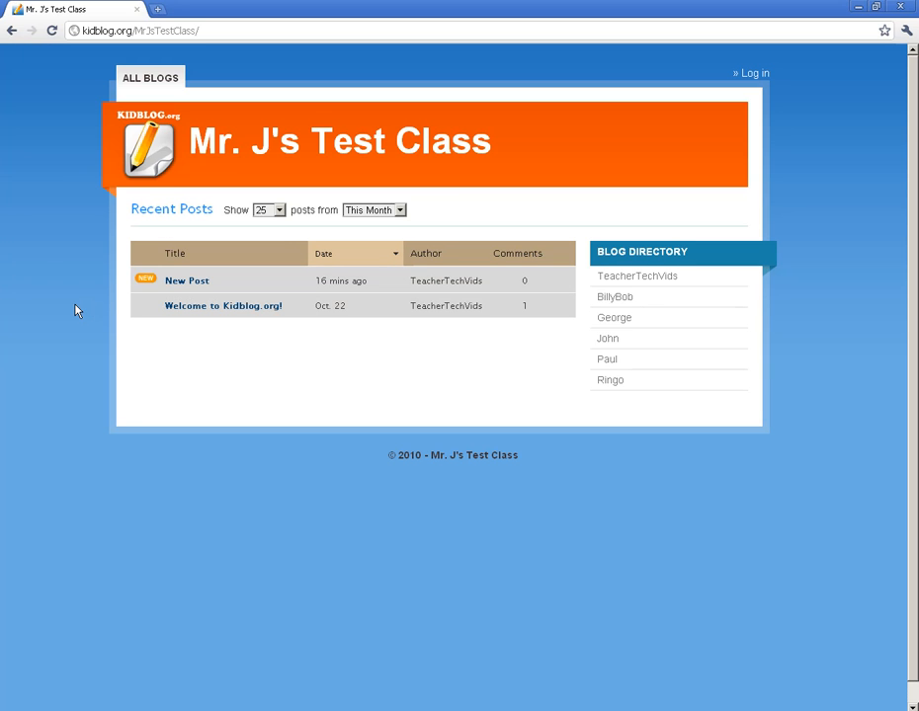
mouse_move(43, 231)
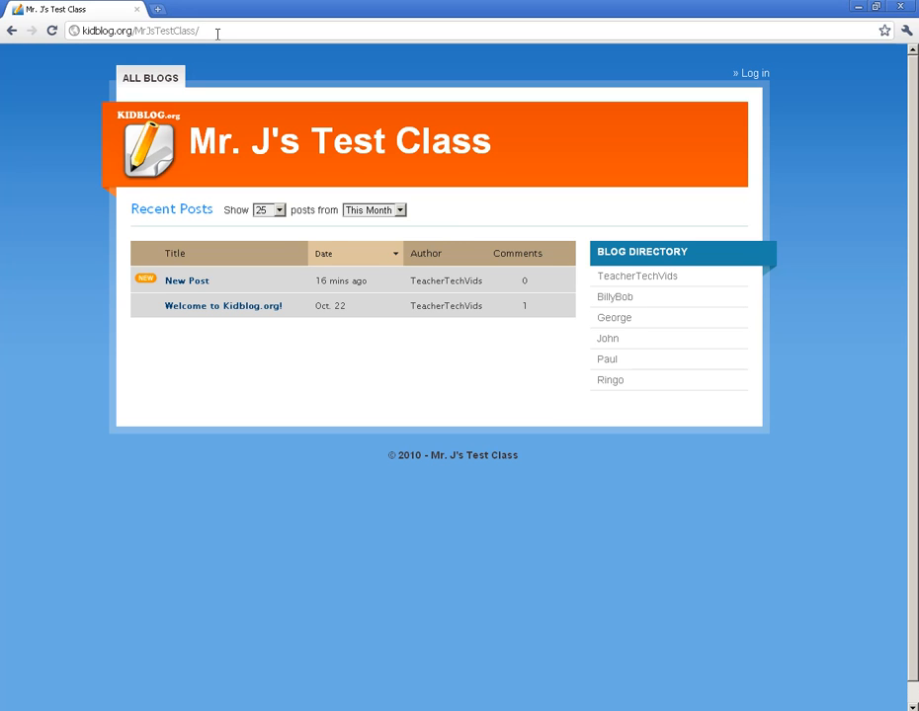
mouse_move(340, 427)
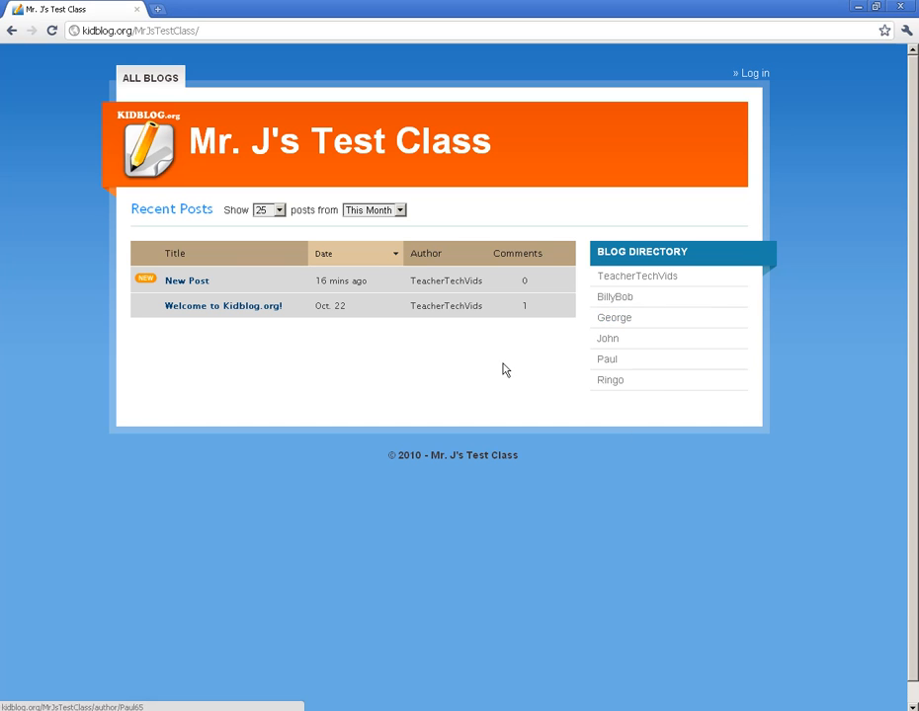
click(750, 73)
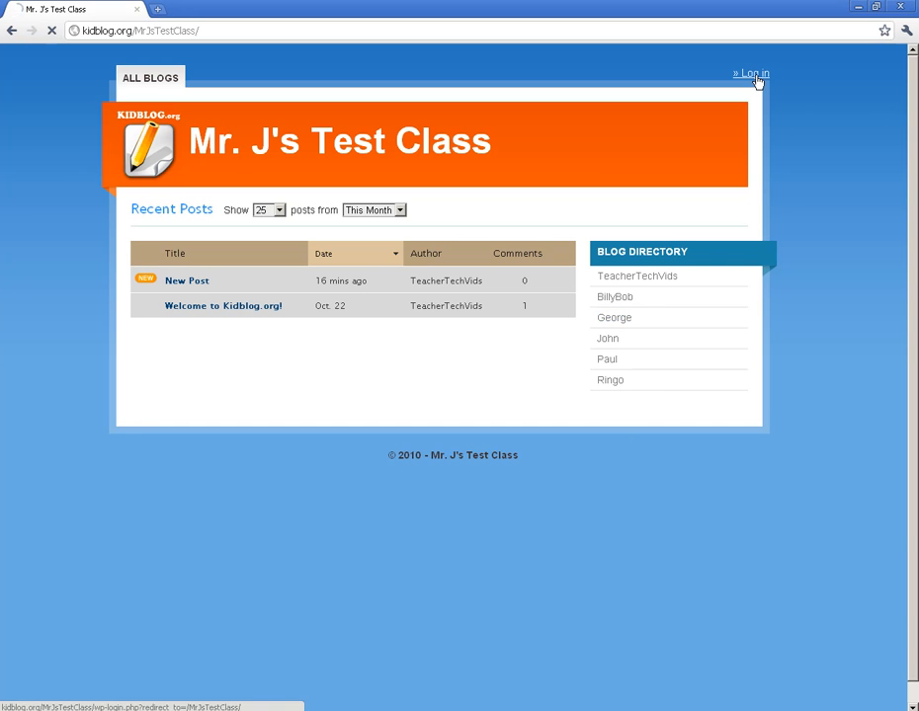
Go to the class login page, show the student usernames in the dropdown and choose Paul.
click(751, 73)
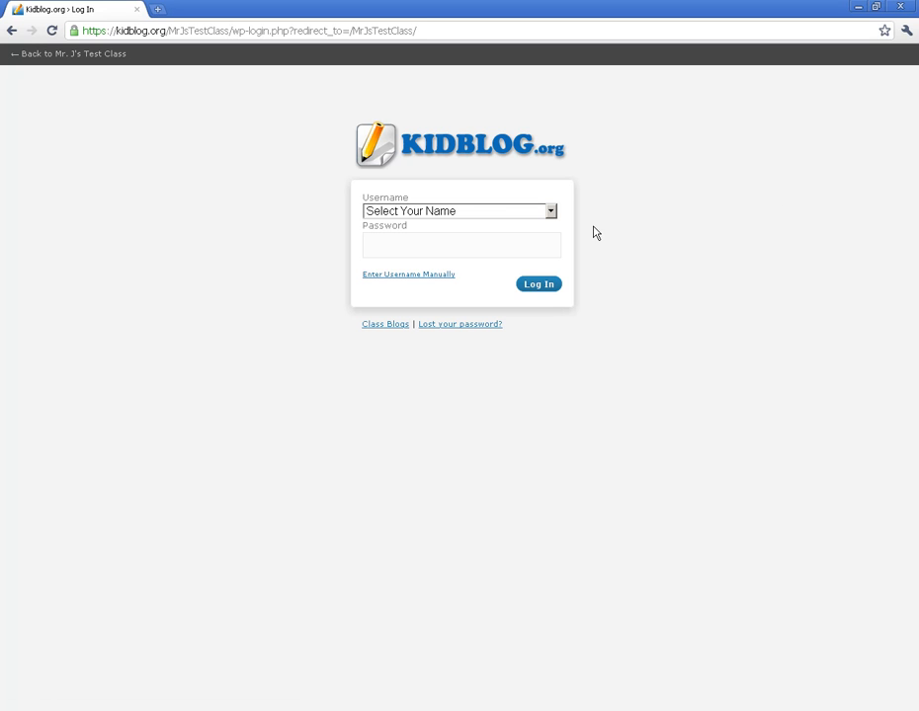
click(459, 209)
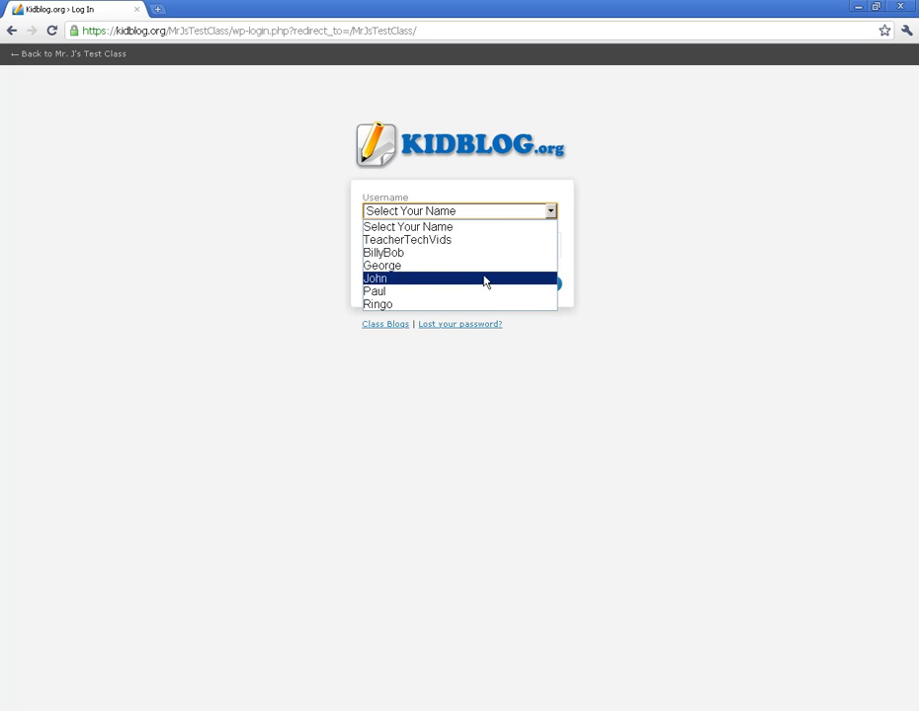
mouse_move(450, 265)
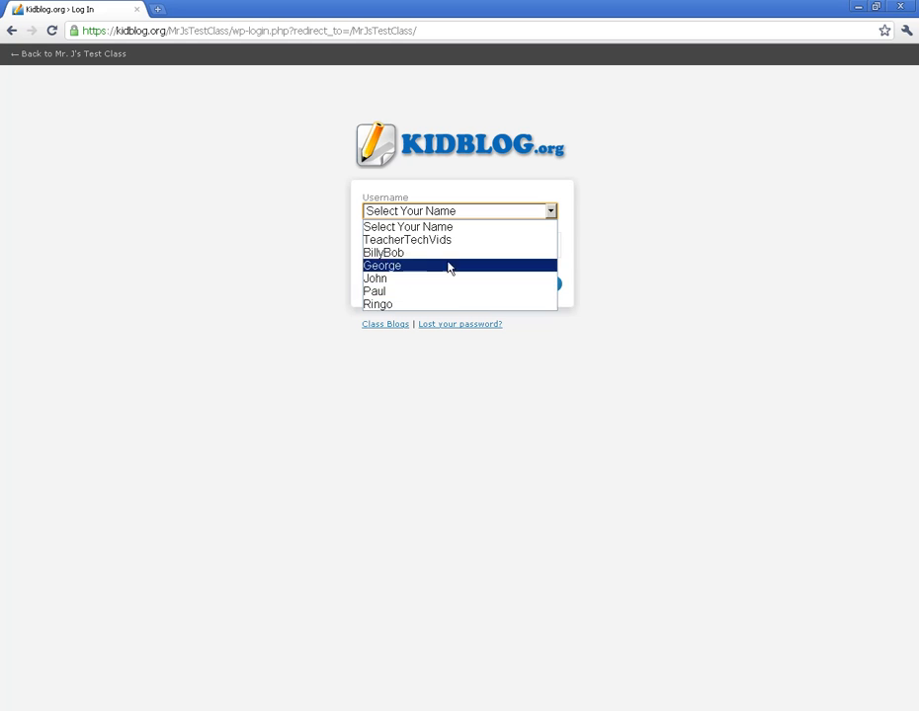
click(383, 253)
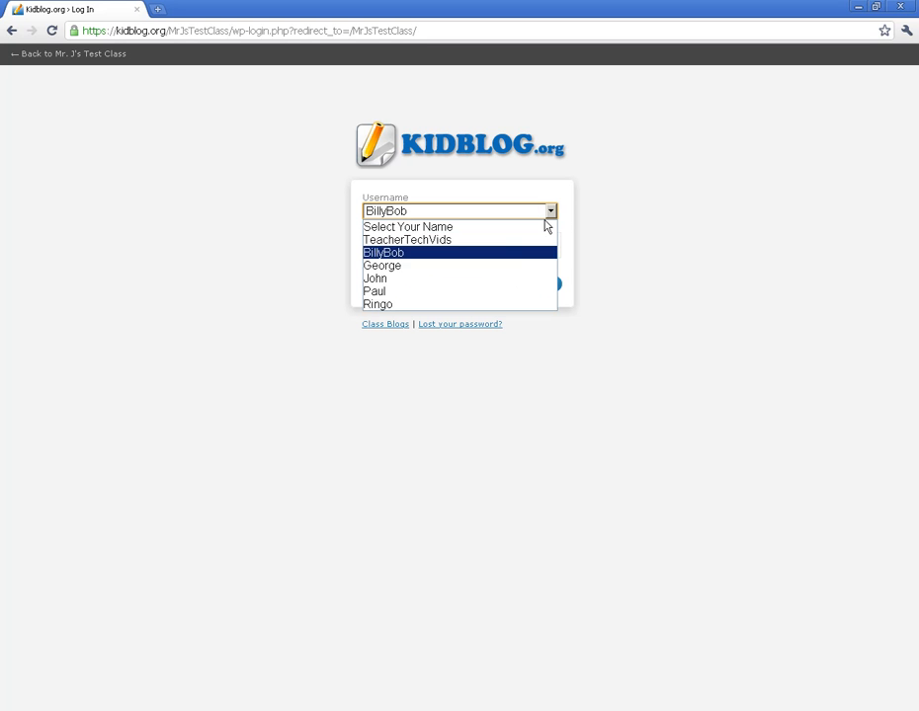
click(373, 291)
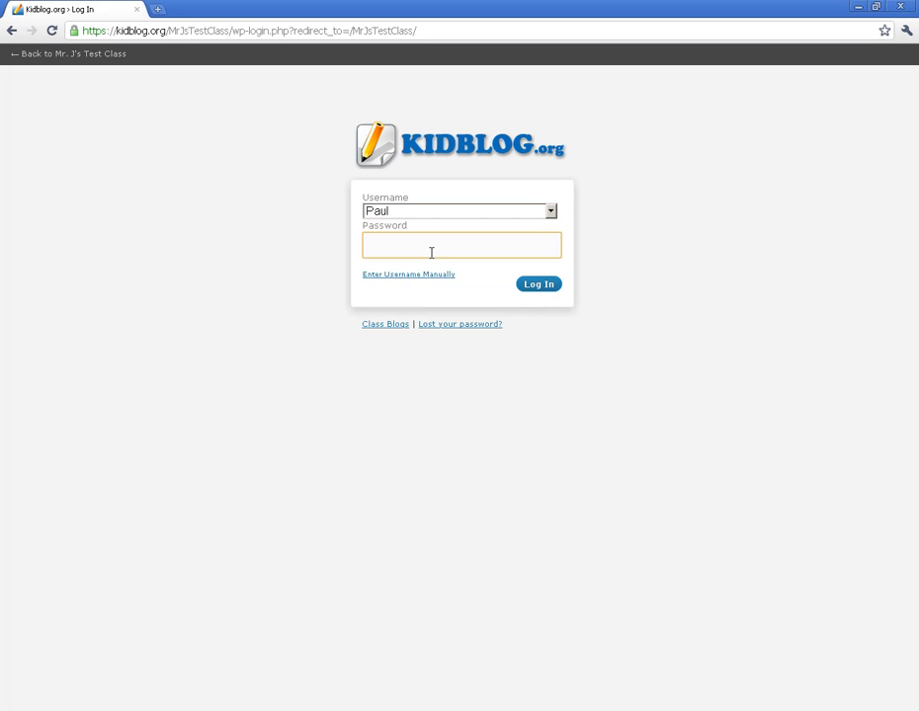
click(11, 32)
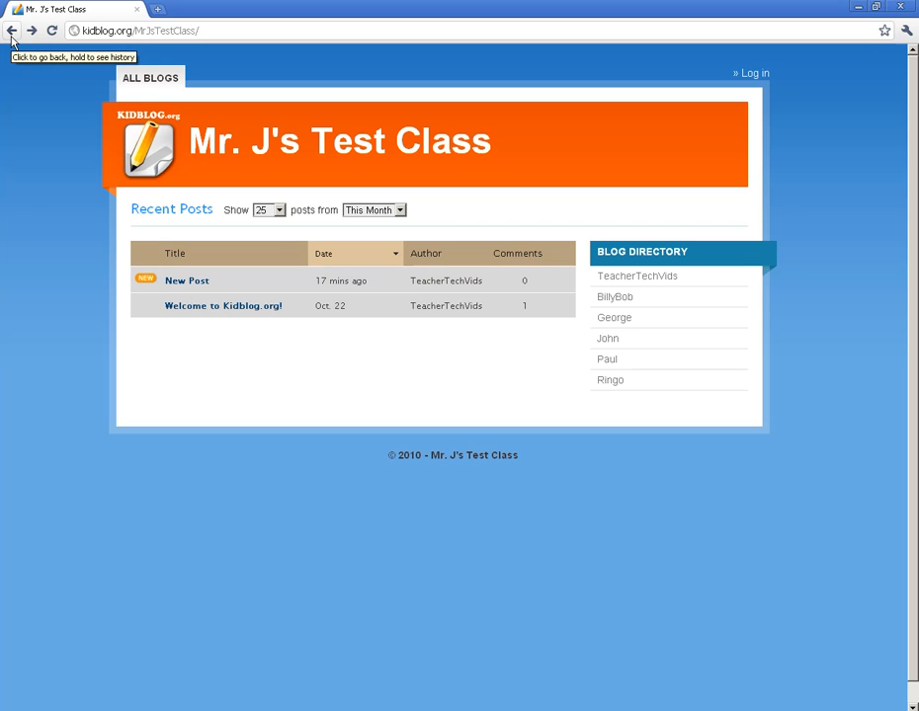
mouse_move(48, 93)
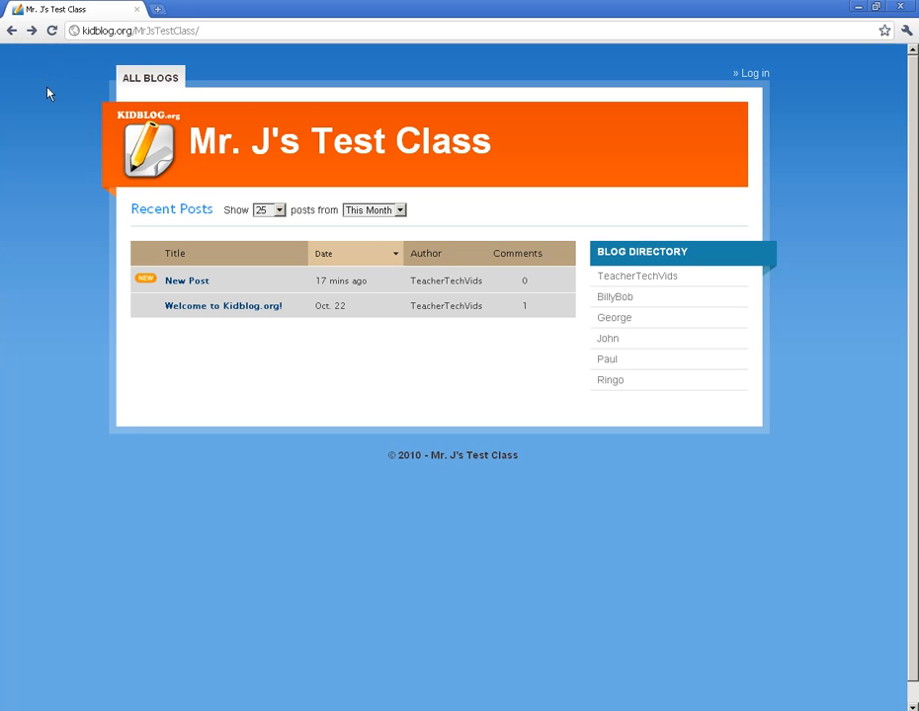
Leave the class blog for the Kidblog home page at kidblog.org/home.php.
scroll(up, 3)
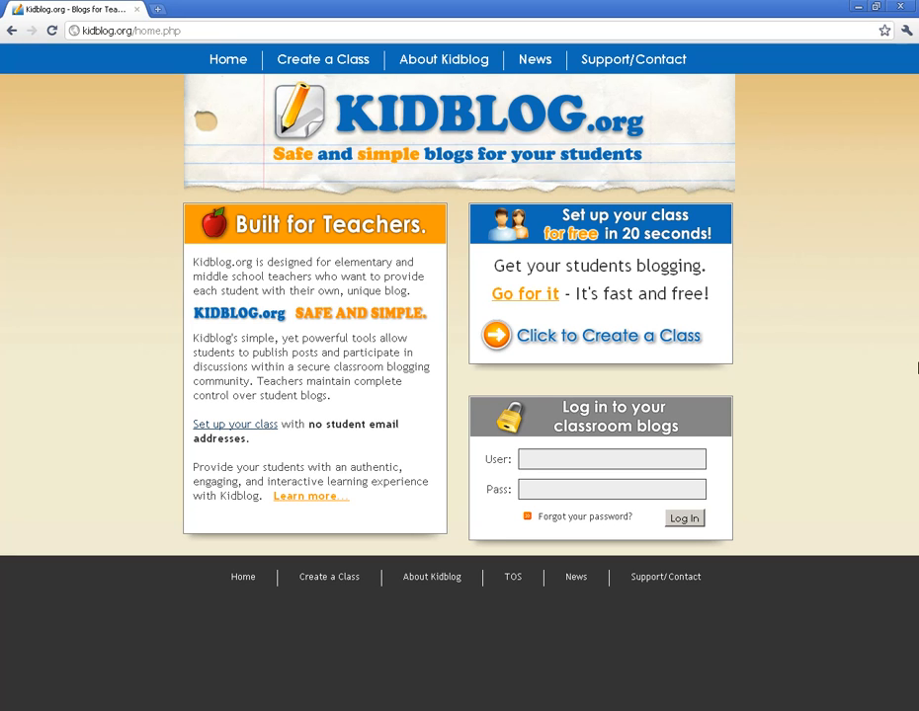
mouse_move(256, 291)
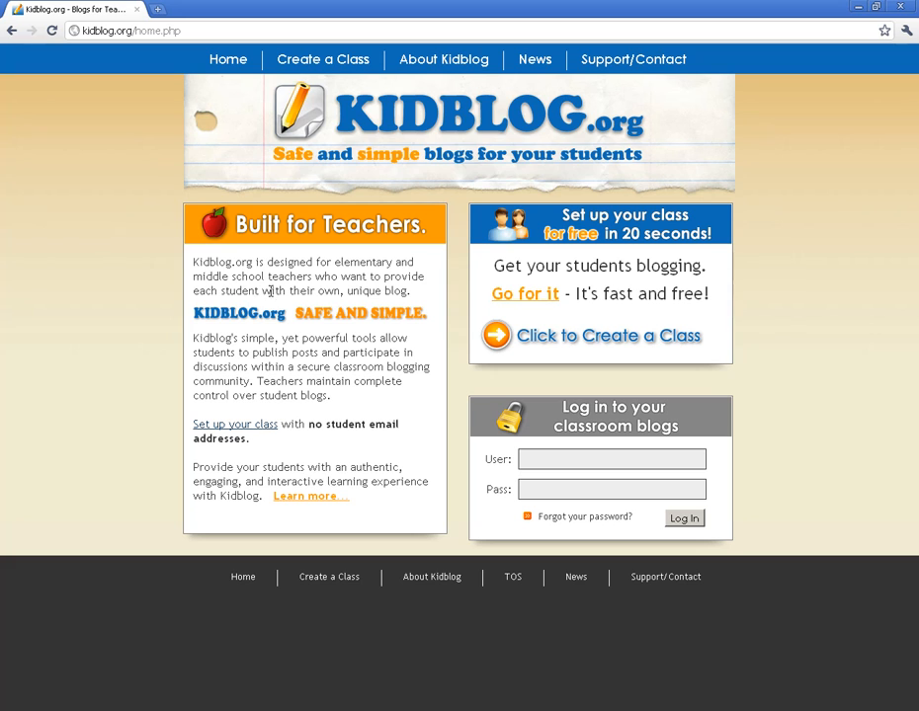
mouse_move(818, 182)
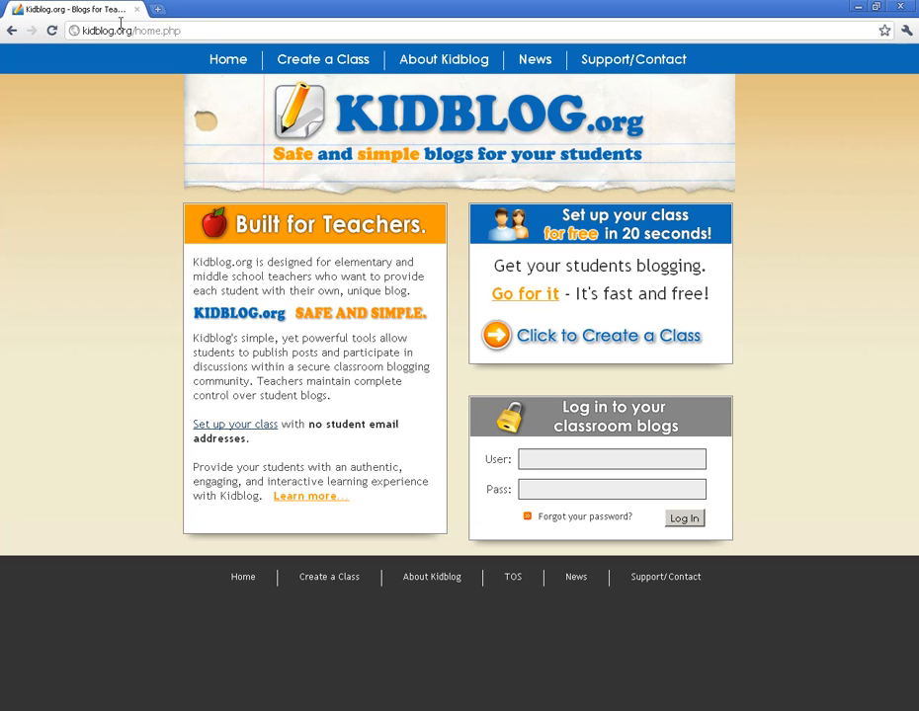
mouse_move(632, 59)
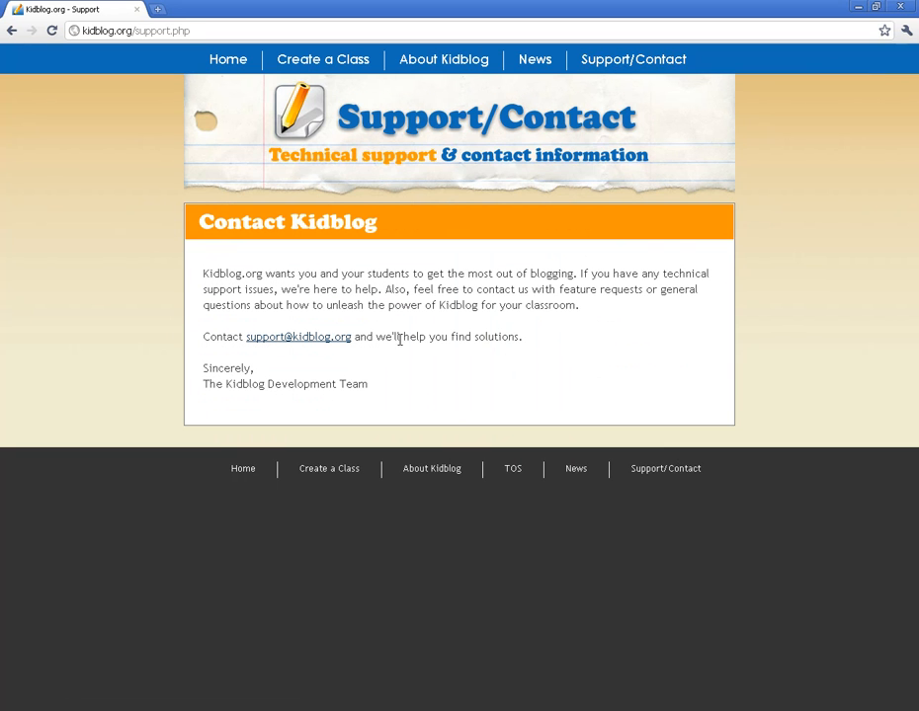
mouse_move(285, 308)
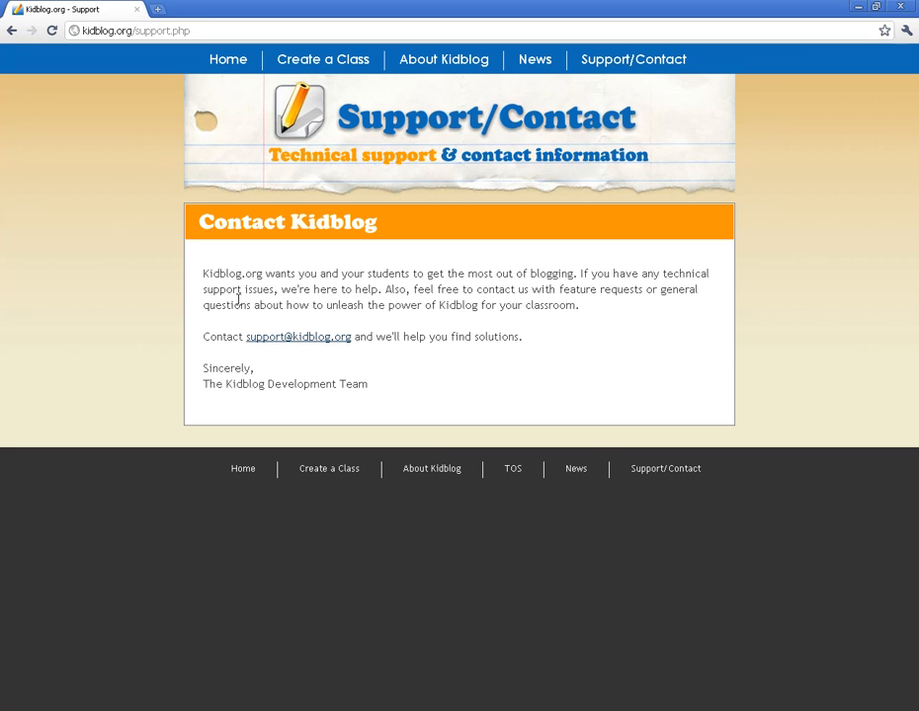
mouse_move(366, 320)
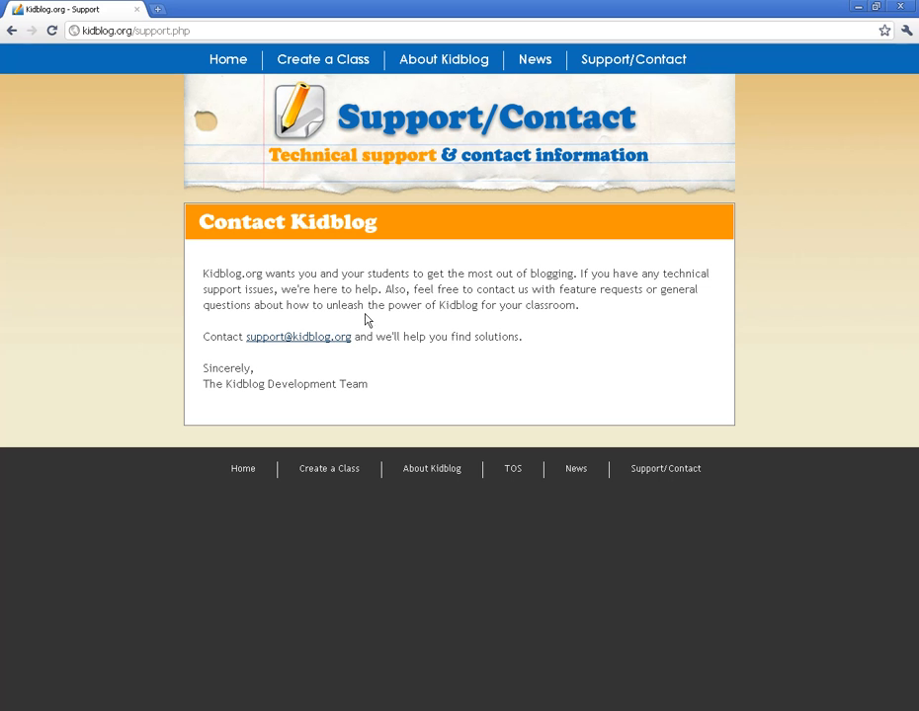
mouse_move(318, 308)
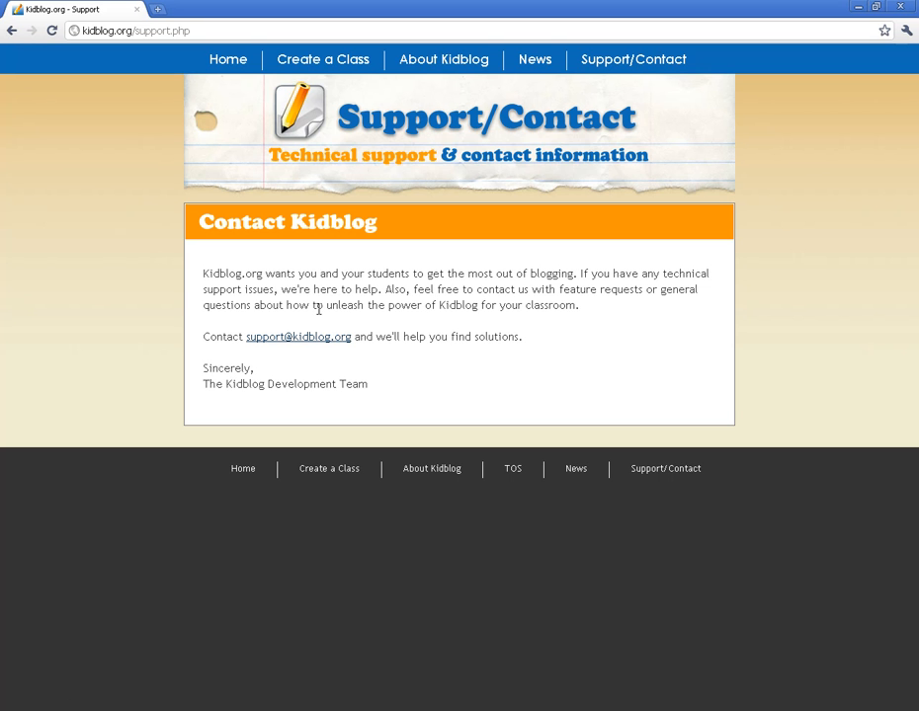